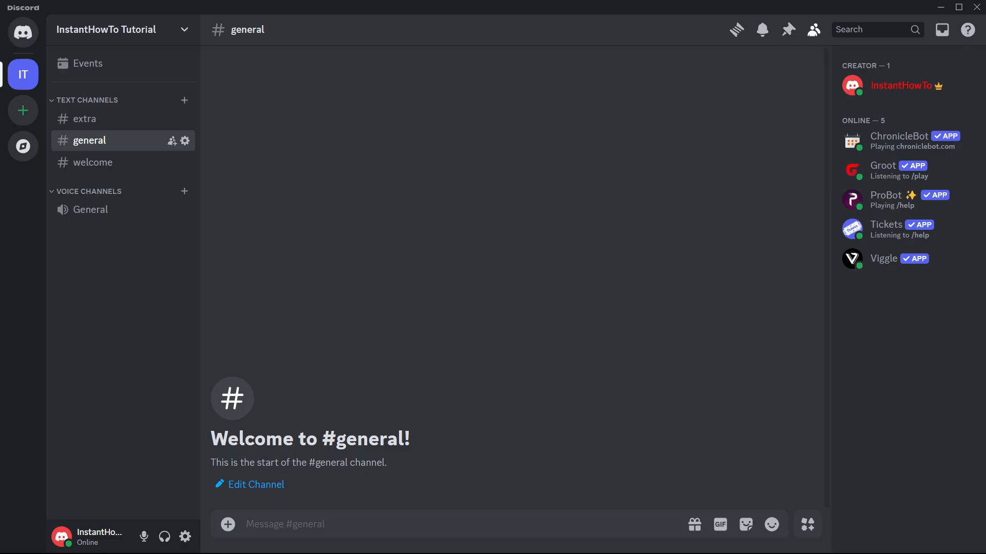
mouse_move(450, 216)
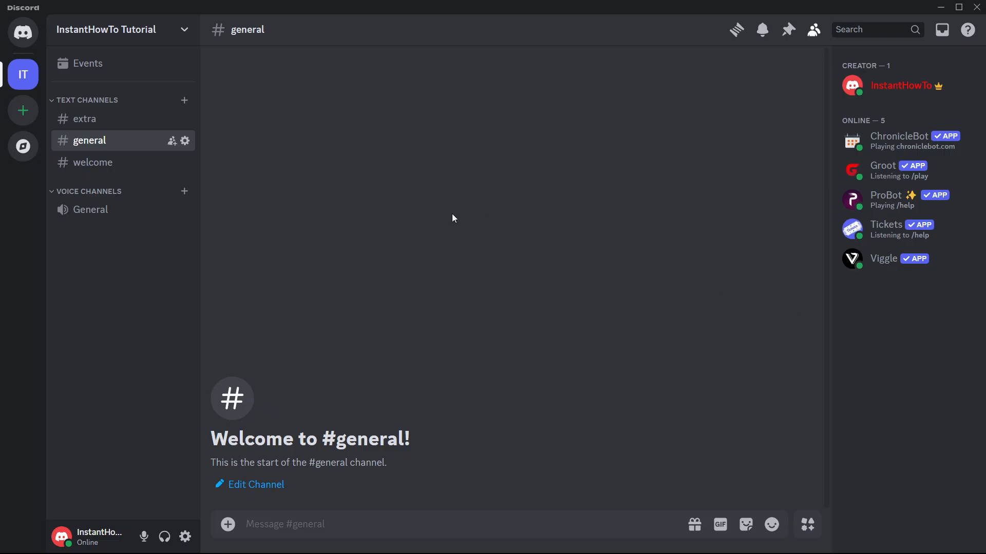
mouse_move(394, 187)
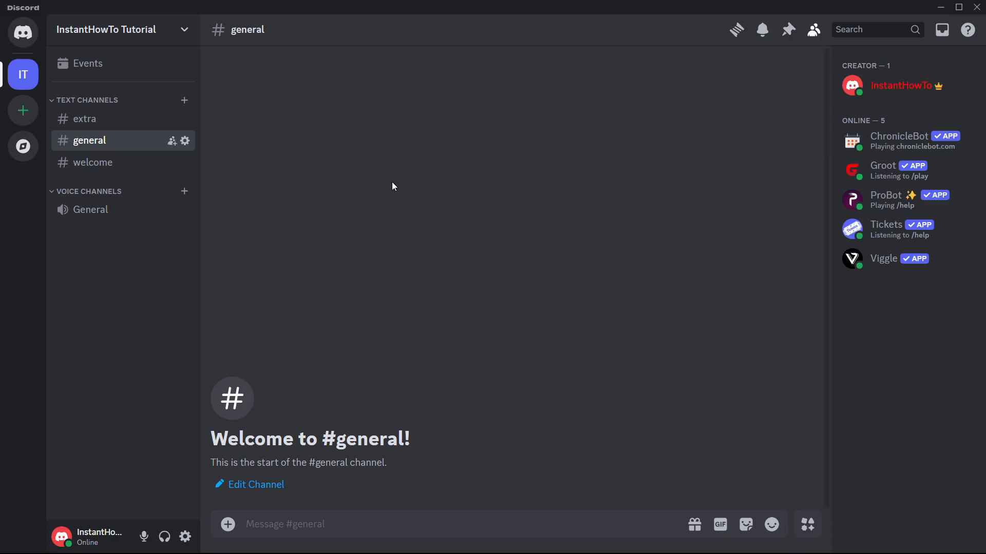
mouse_move(32, 73)
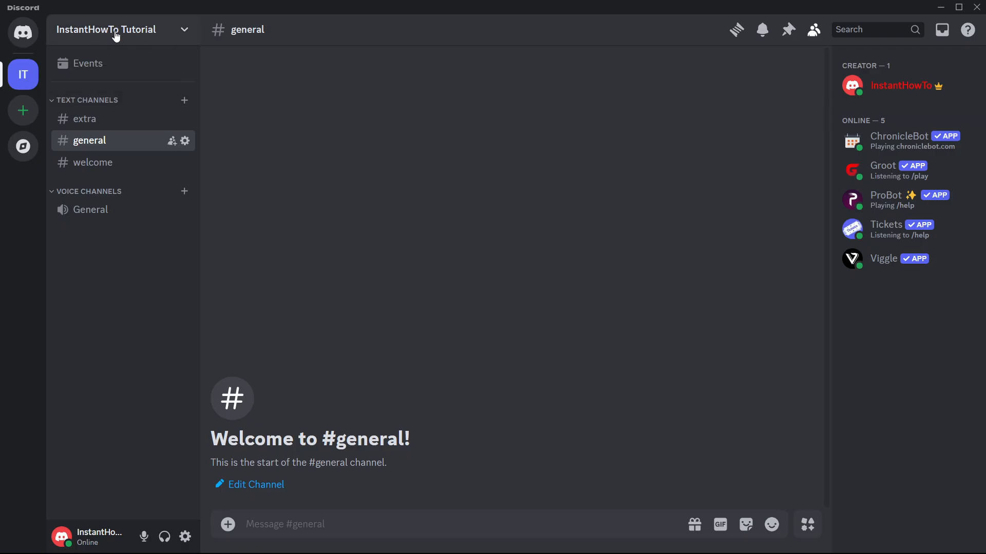
Search the server's App Directory for 'carl-bot'
left_click(123, 29)
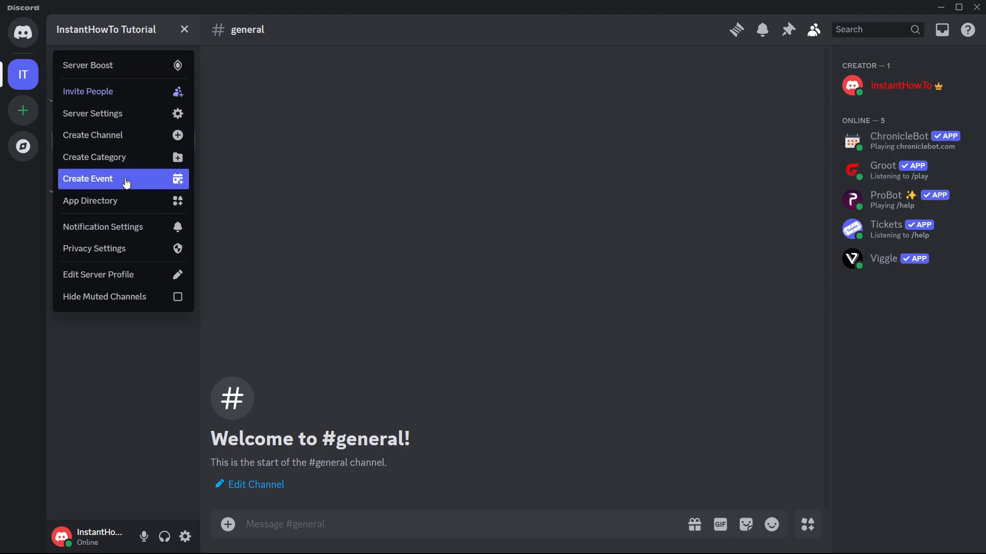
mouse_move(100, 201)
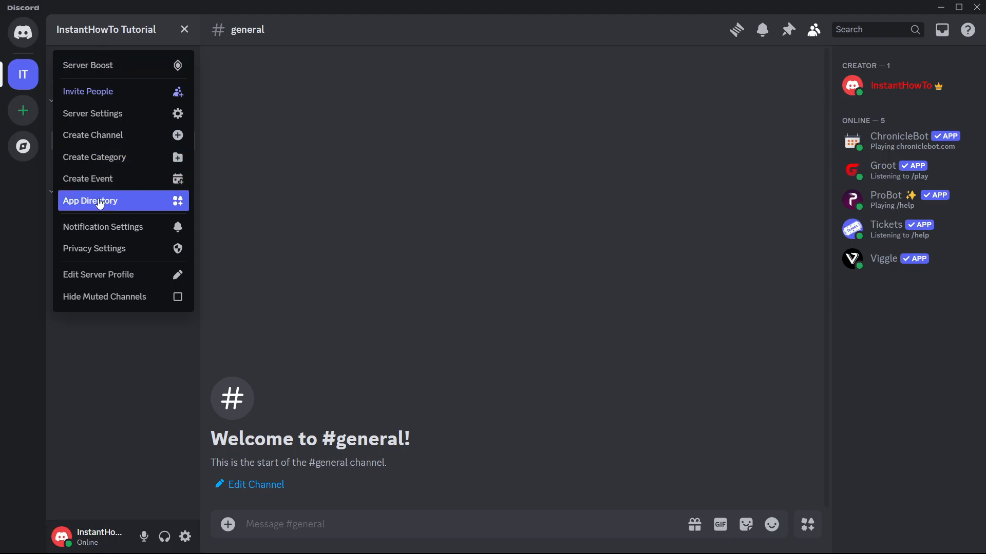
left_click(99, 201)
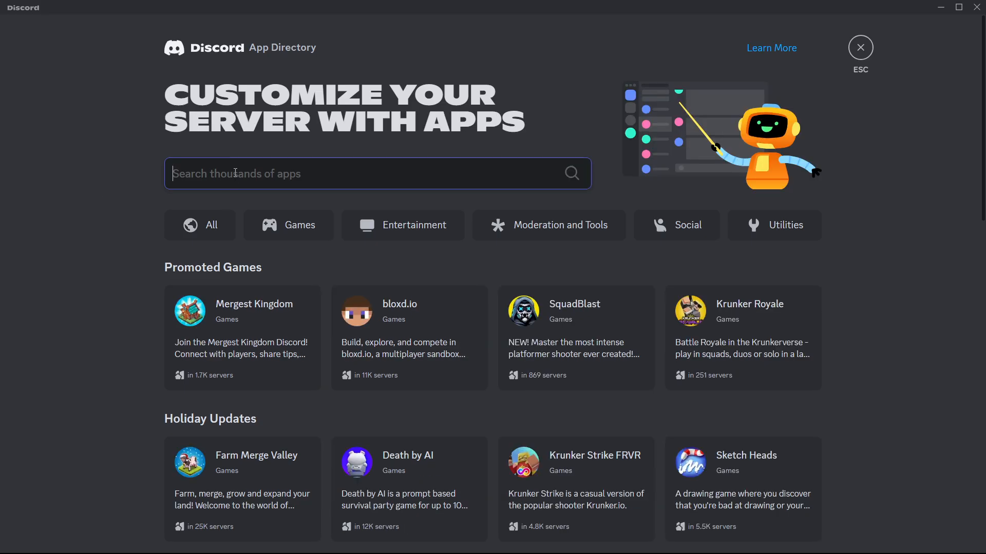
type("carl-bot")
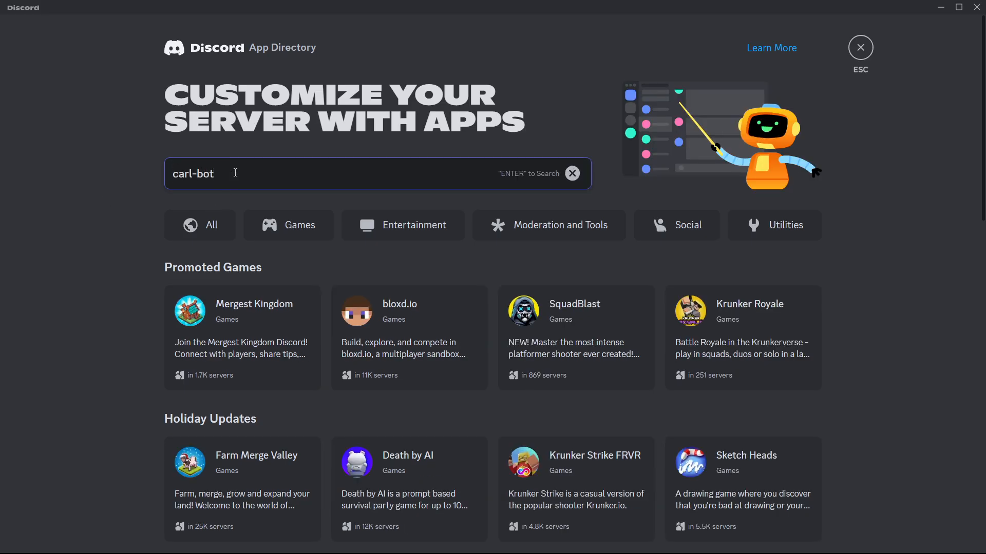
key("Enter")
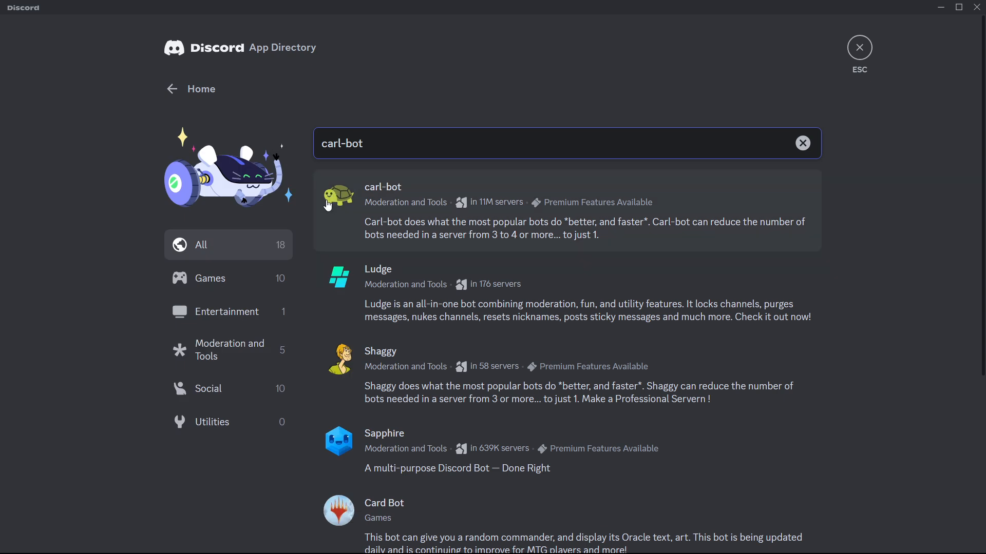
mouse_move(343, 195)
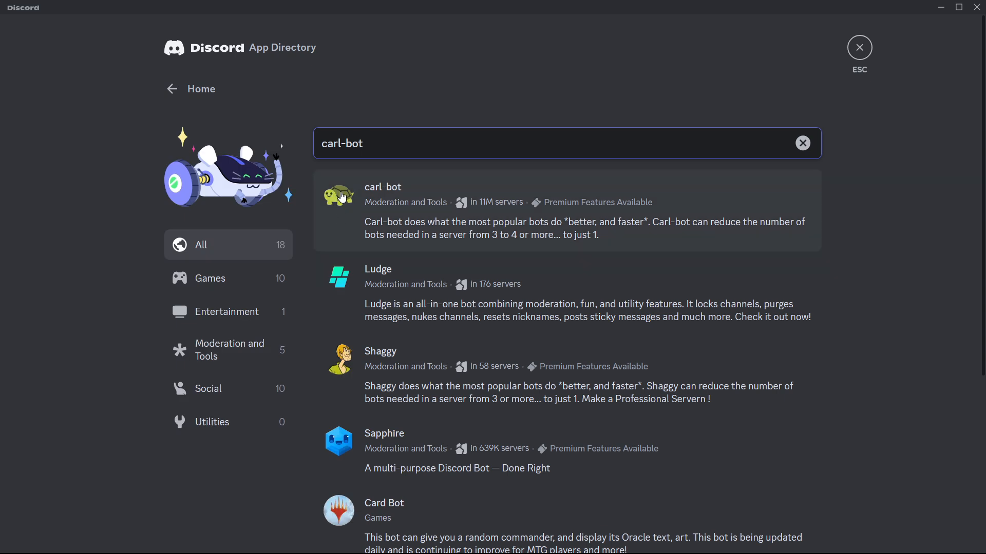
Open carl-bot's app page and choose InstantHowTo Tutorial as the server to add it to
left_click(402, 202)
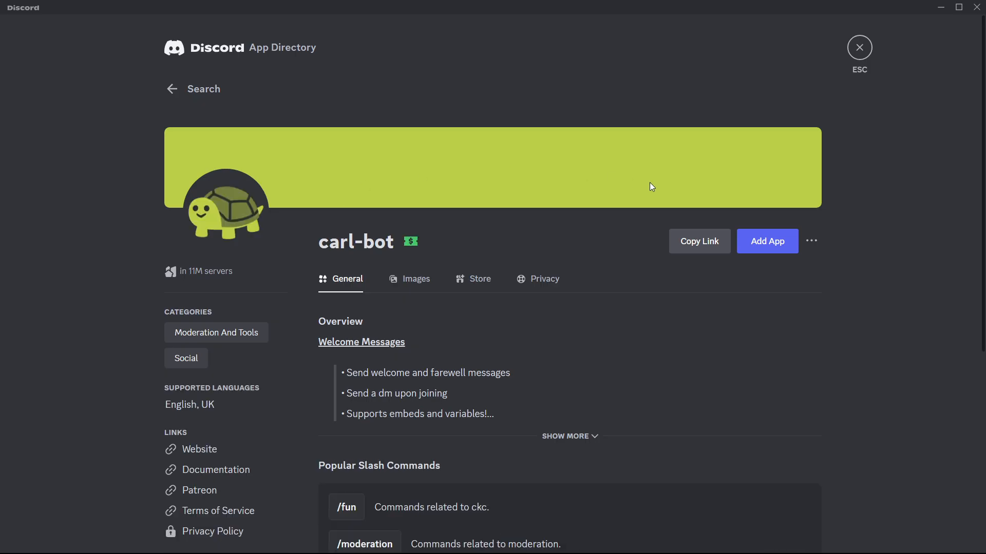
left_click(767, 241)
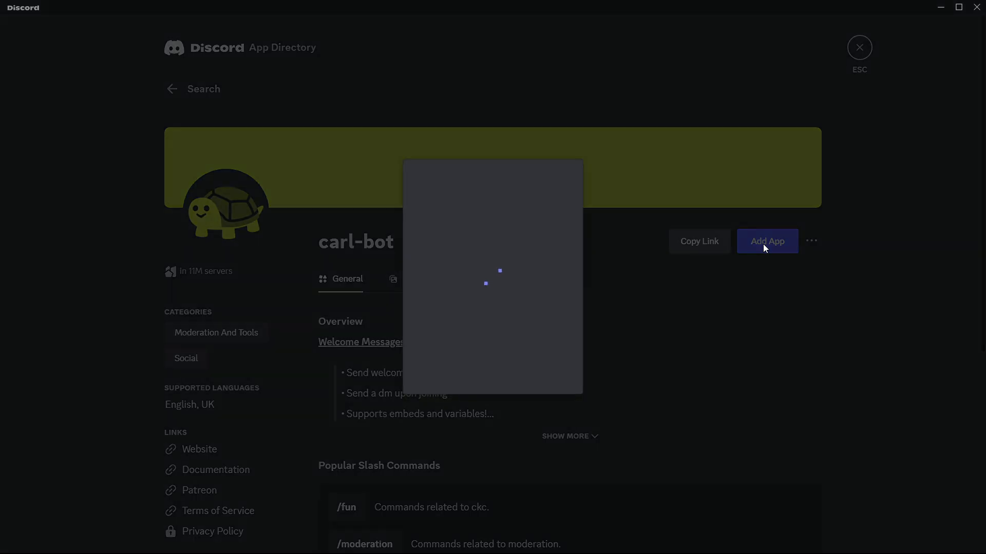
left_click(766, 241)
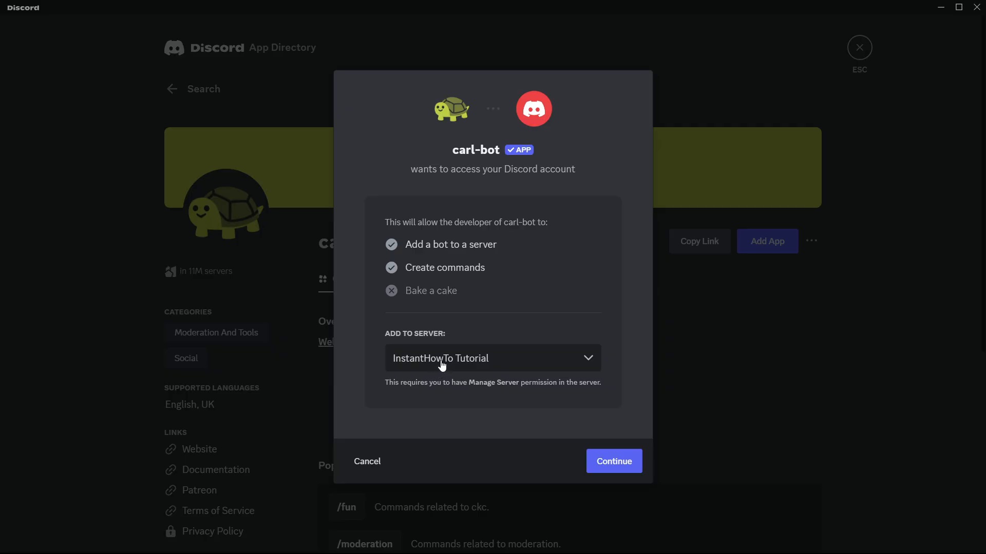
left_click(492, 358)
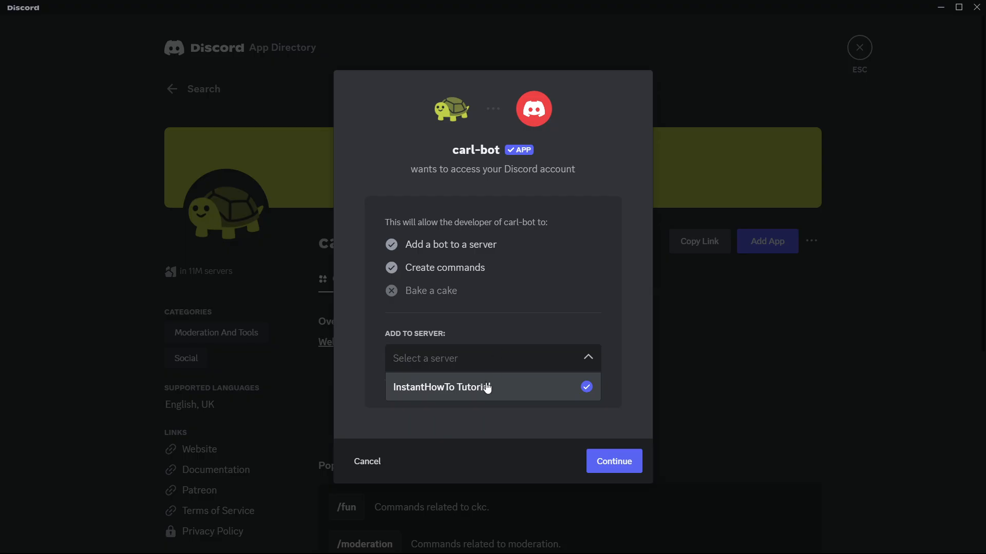
left_click(460, 387)
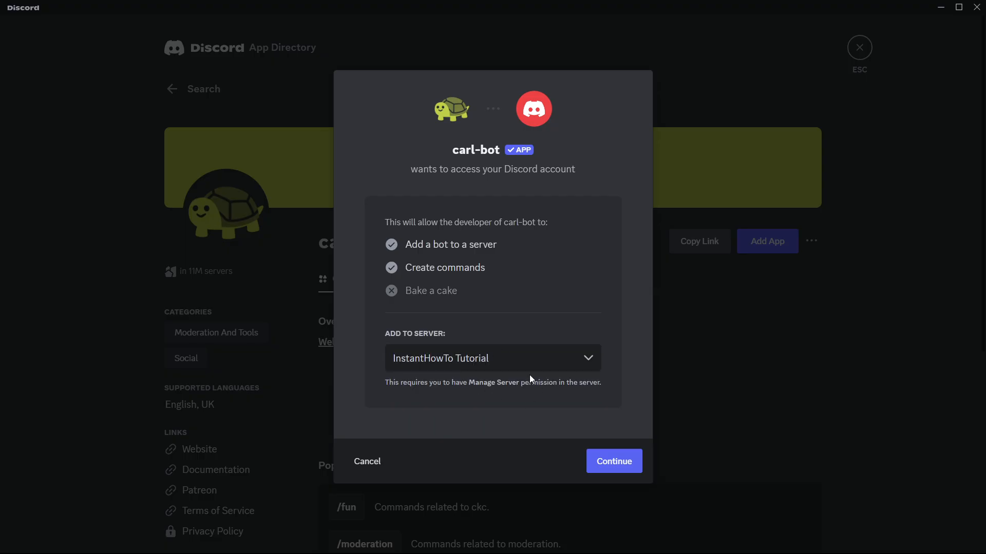
Authorize carl-bot with all its requested permissions
left_click(613, 461)
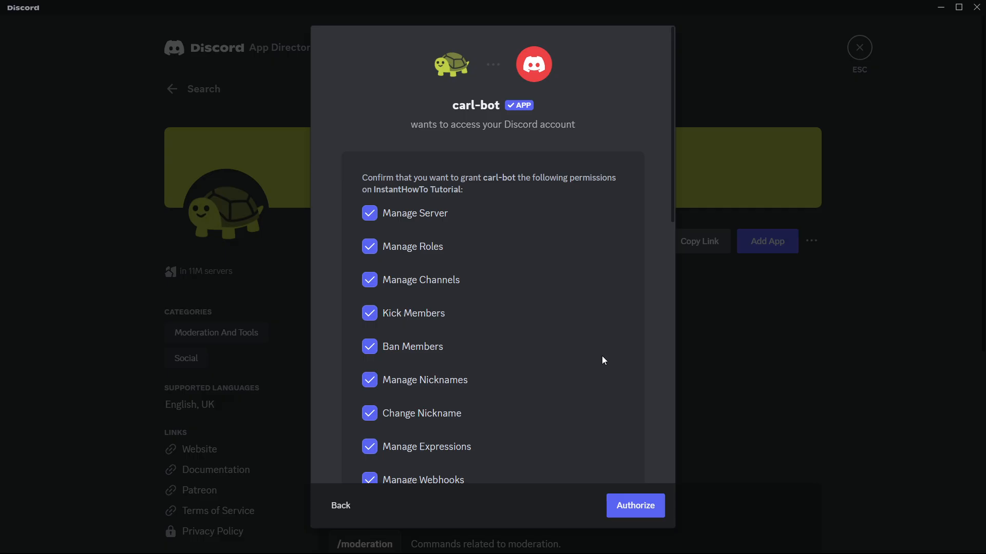
scroll("down", 3)
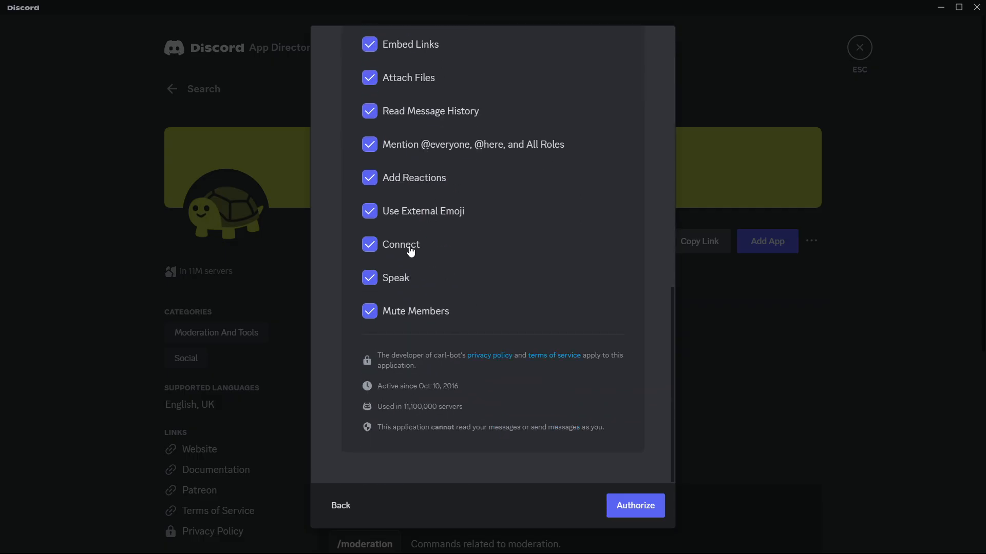
mouse_move(628, 515)
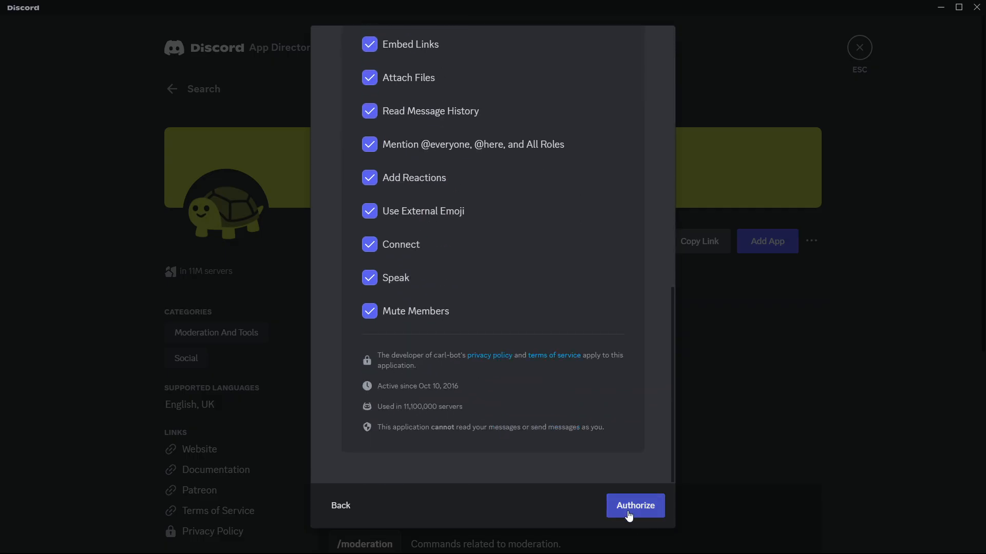
left_click(635, 505)
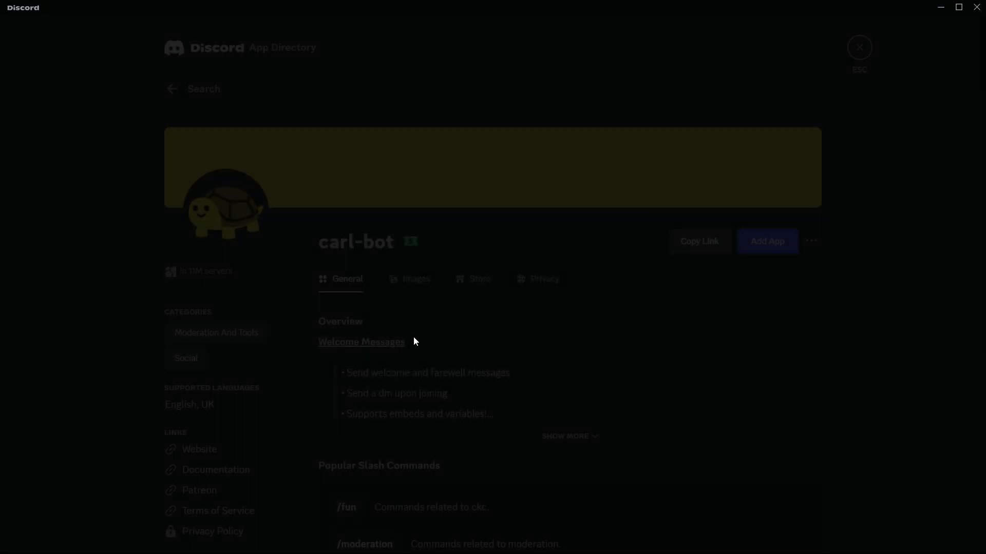
left_click(767, 241)
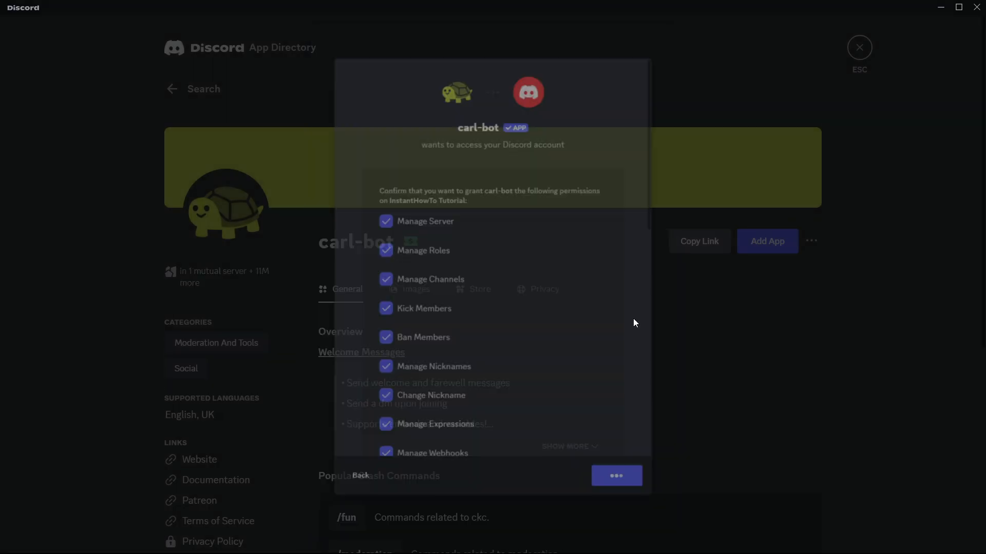
left_click(617, 475)
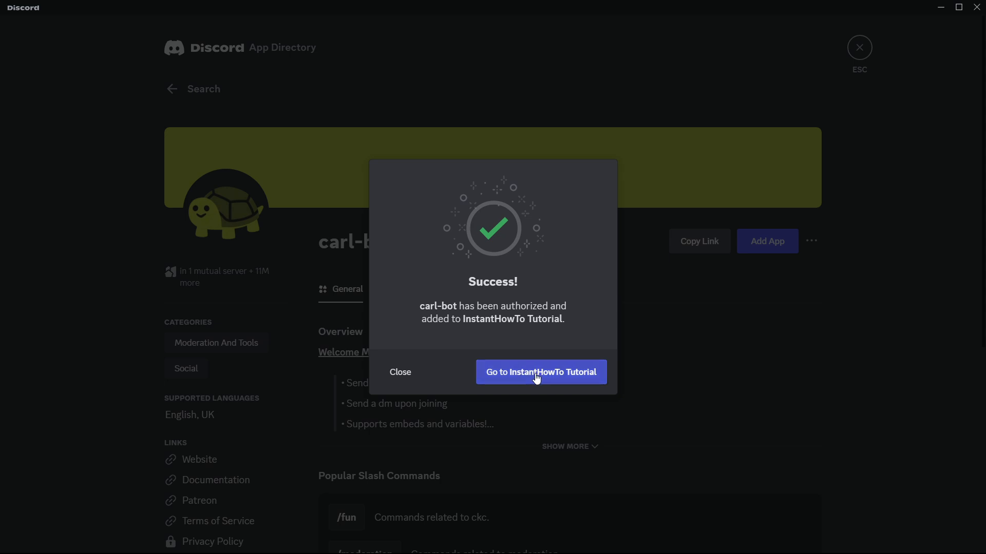
left_click(541, 372)
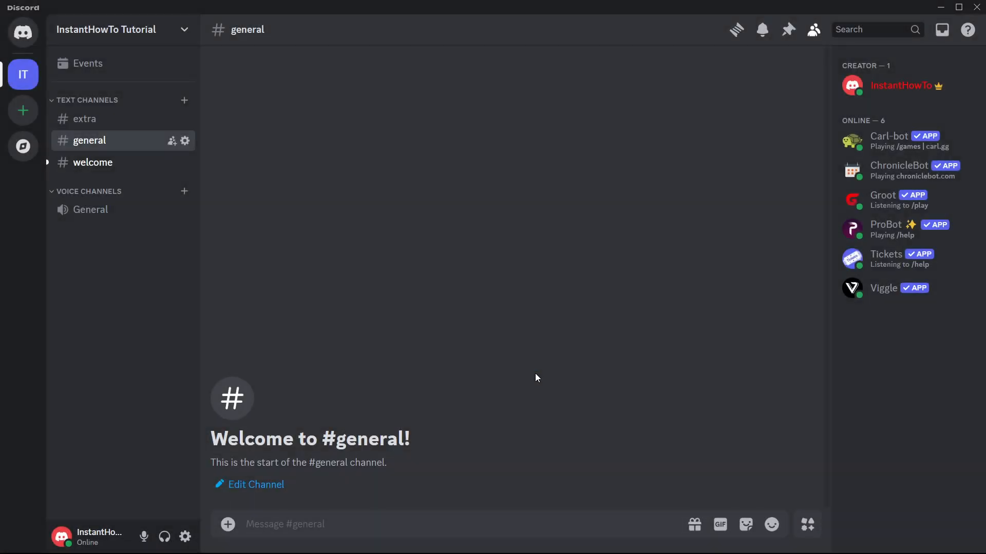
mouse_move(540, 370)
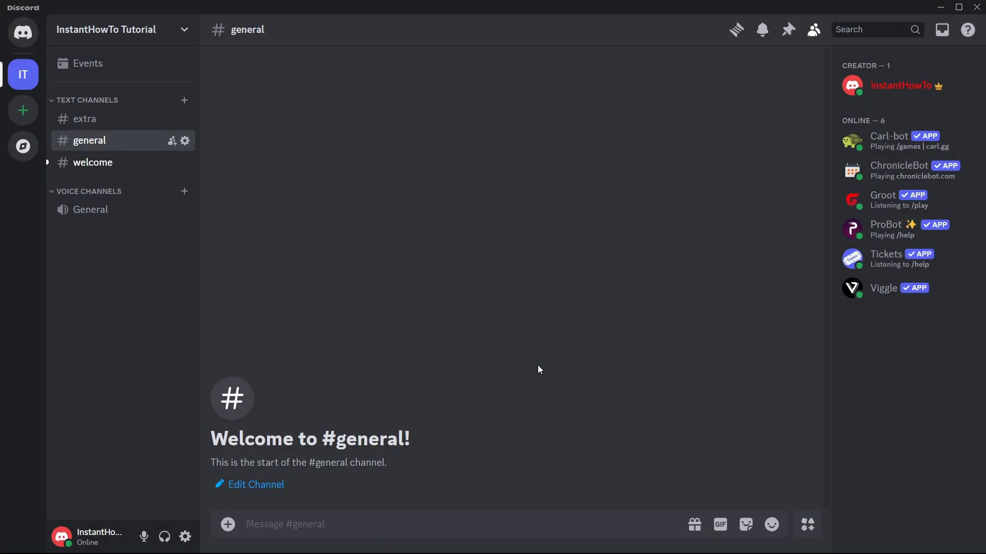
left_click(93, 162)
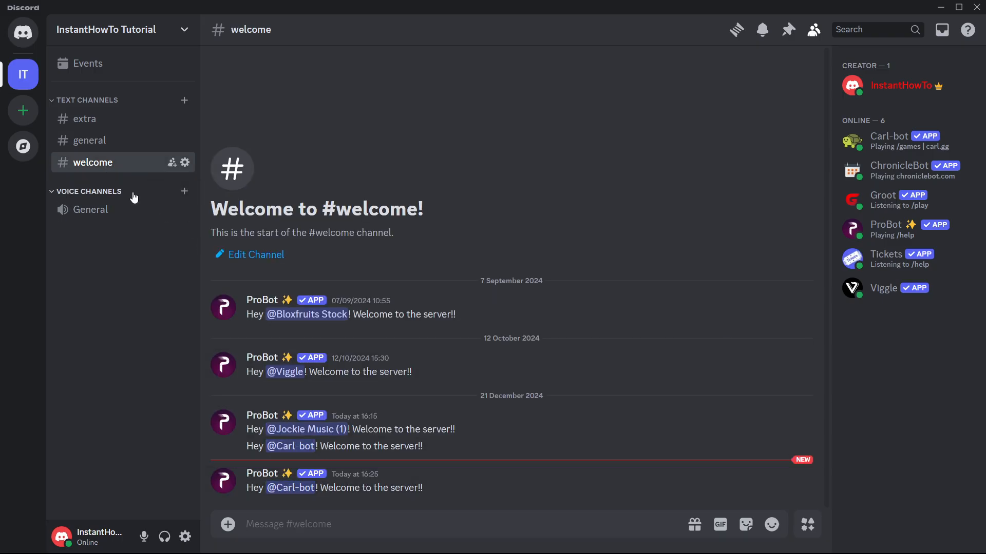
left_click(88, 140)
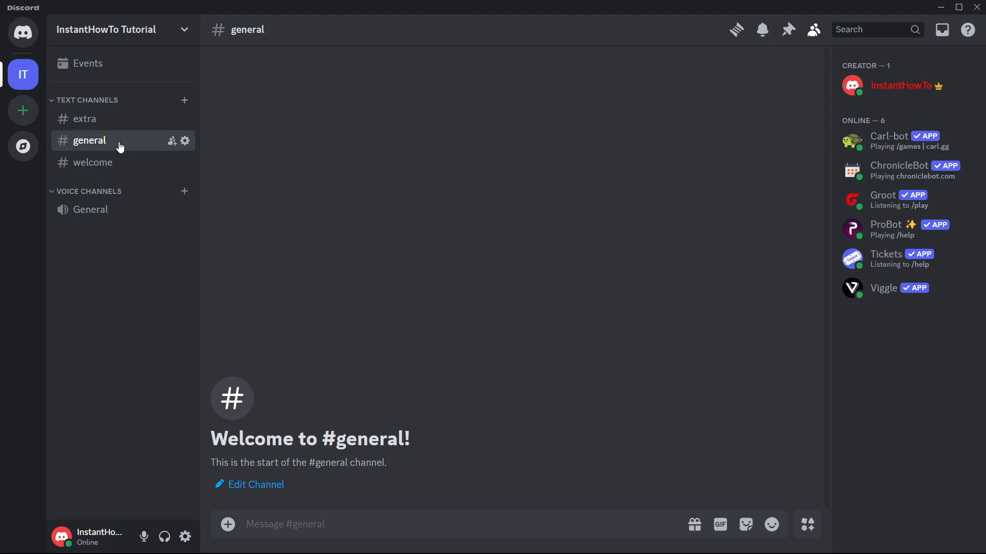
mouse_move(492, 225)
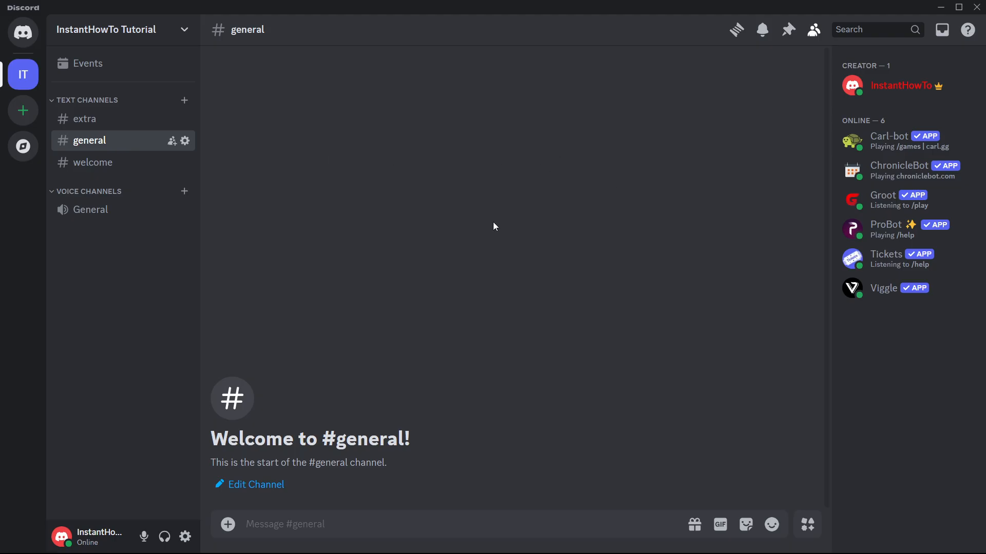
mouse_move(553, 231)
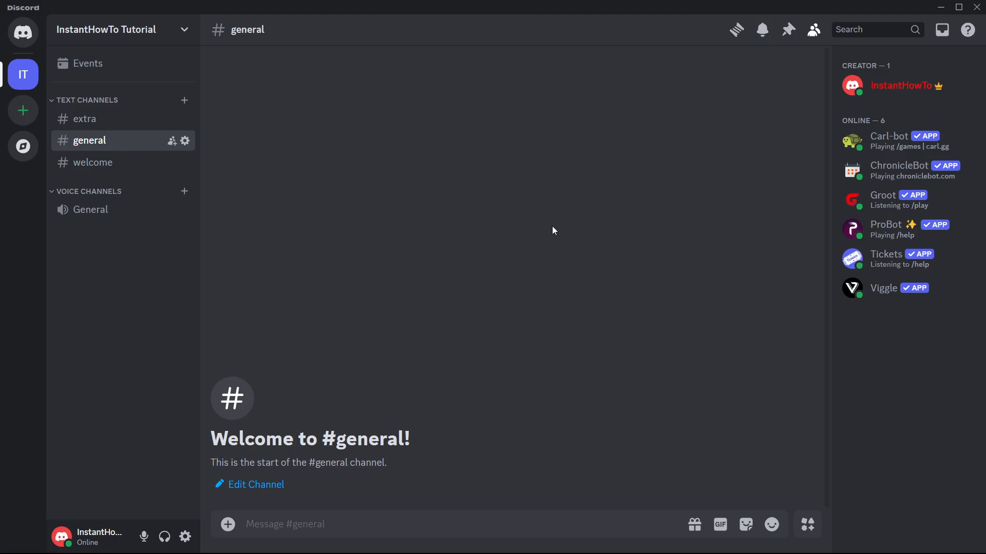
mouse_move(134, 32)
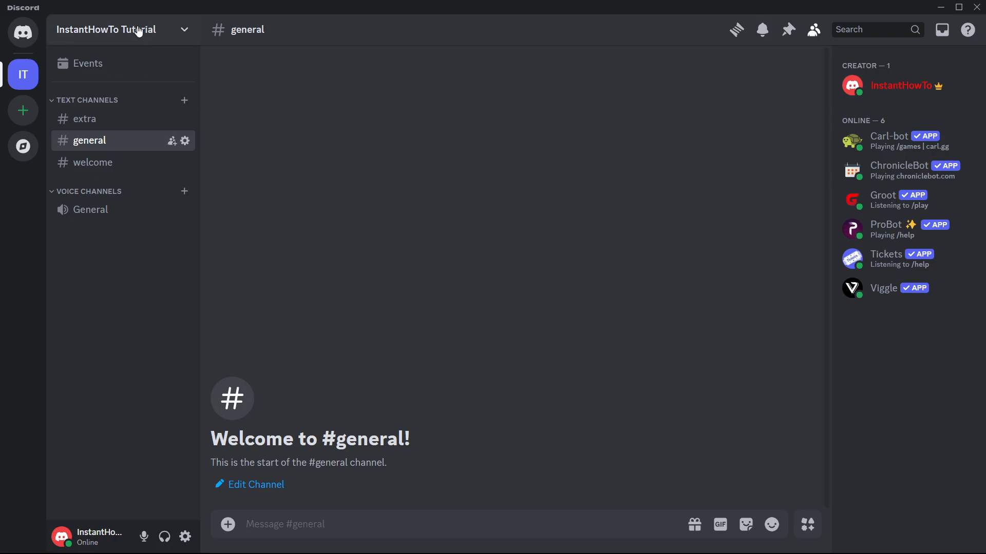
Delete the 'Everyone Gets This' role from Server Settings > Roles
left_click(124, 29)
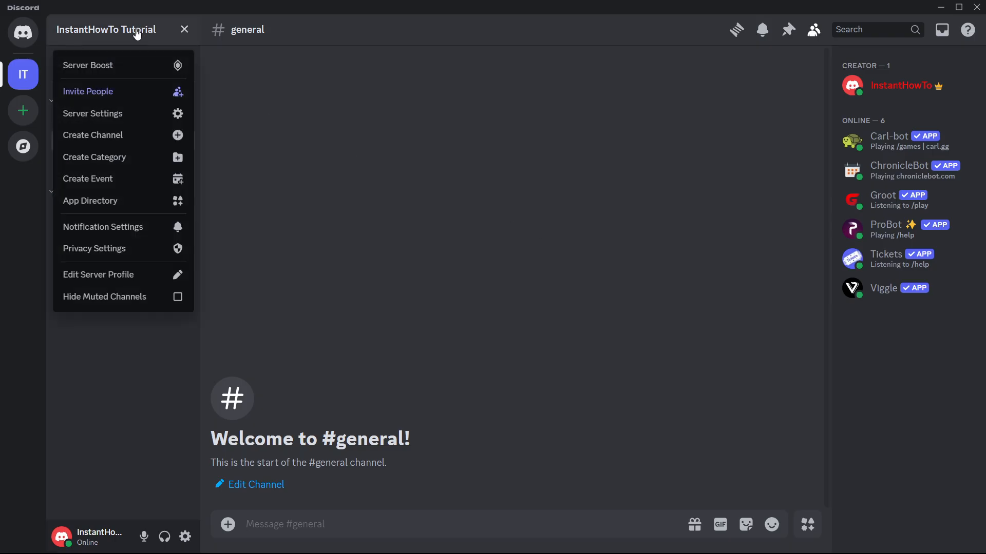
mouse_move(109, 116)
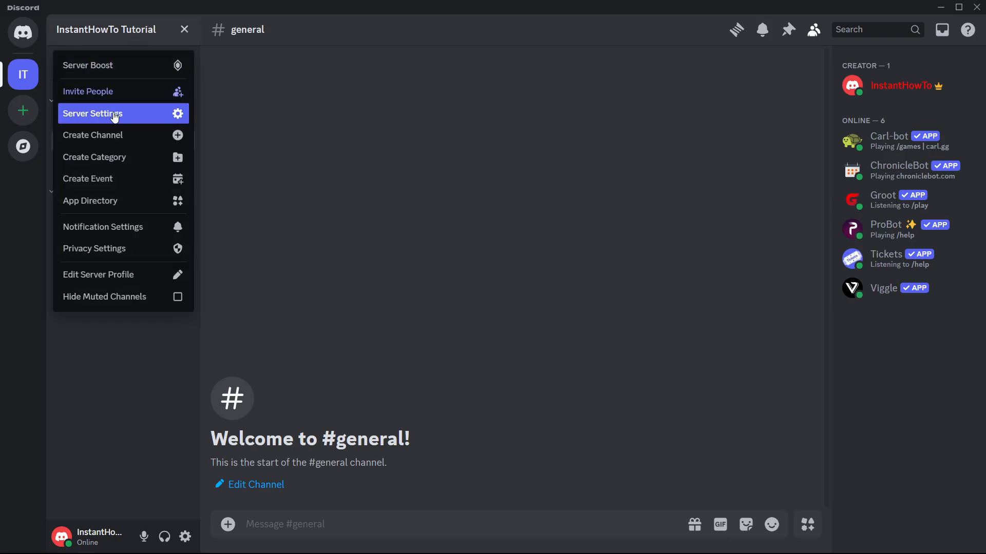
left_click(107, 113)
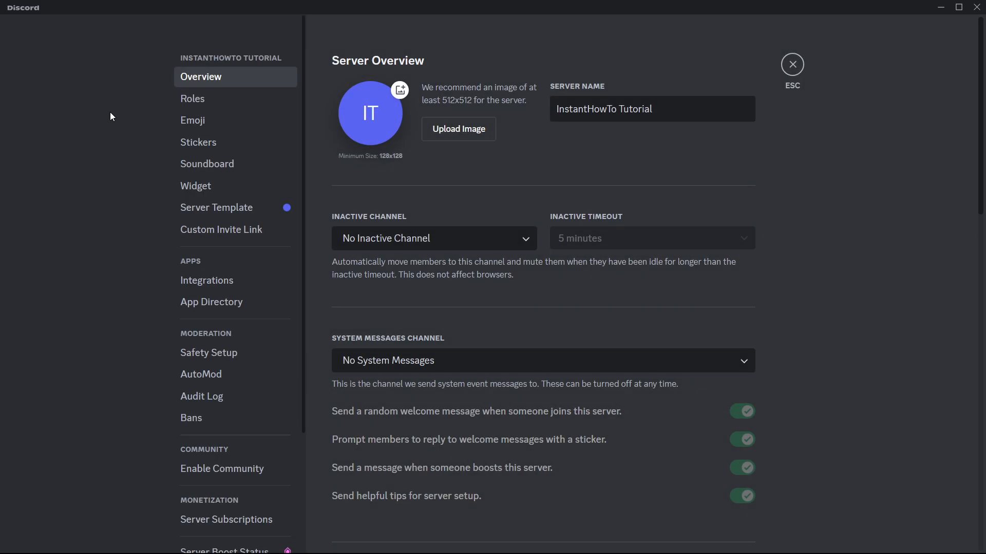
mouse_move(214, 107)
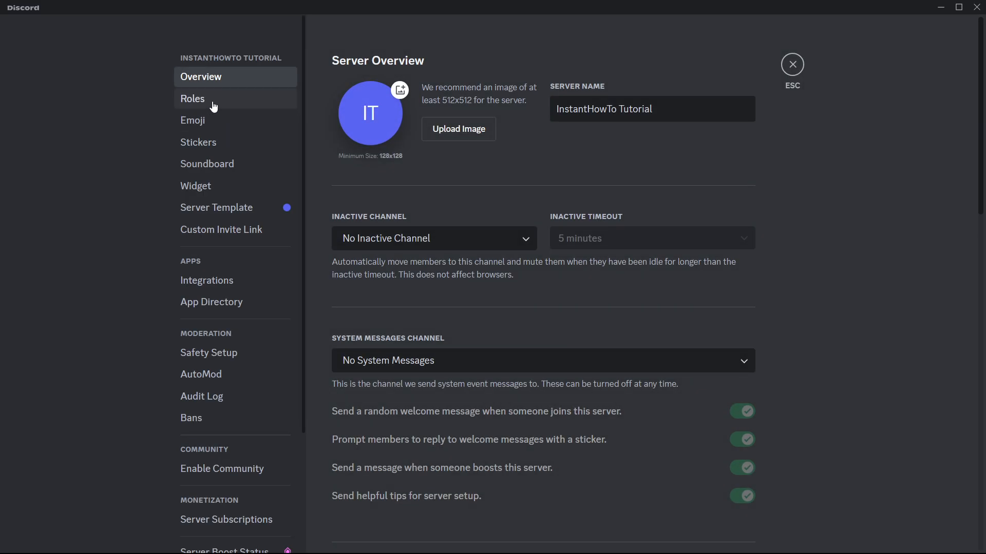
left_click(192, 99)
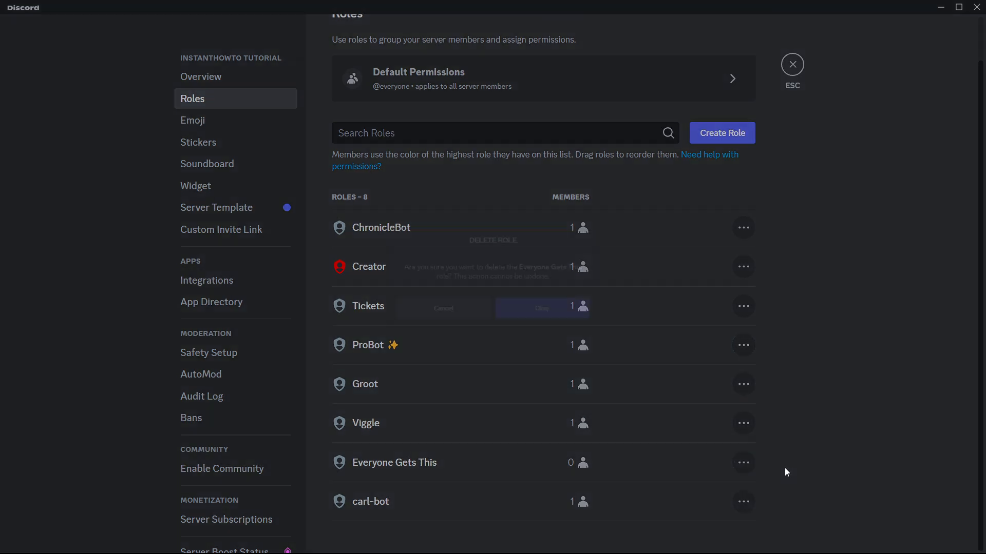
left_click(542, 308)
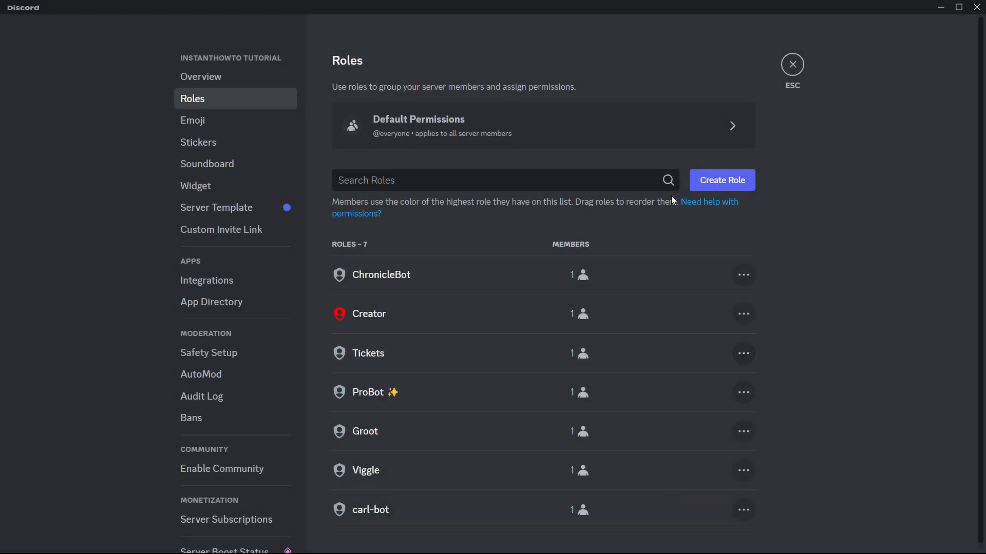
Create and save a role named 'Everyone Gets This', then close settings to #general
left_click(722, 180)
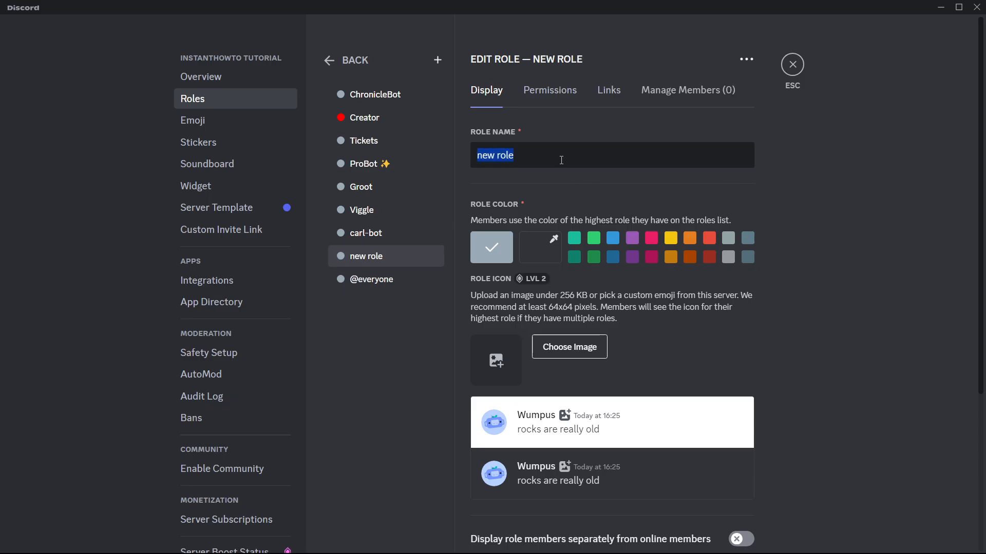
type("Everyone Gets")
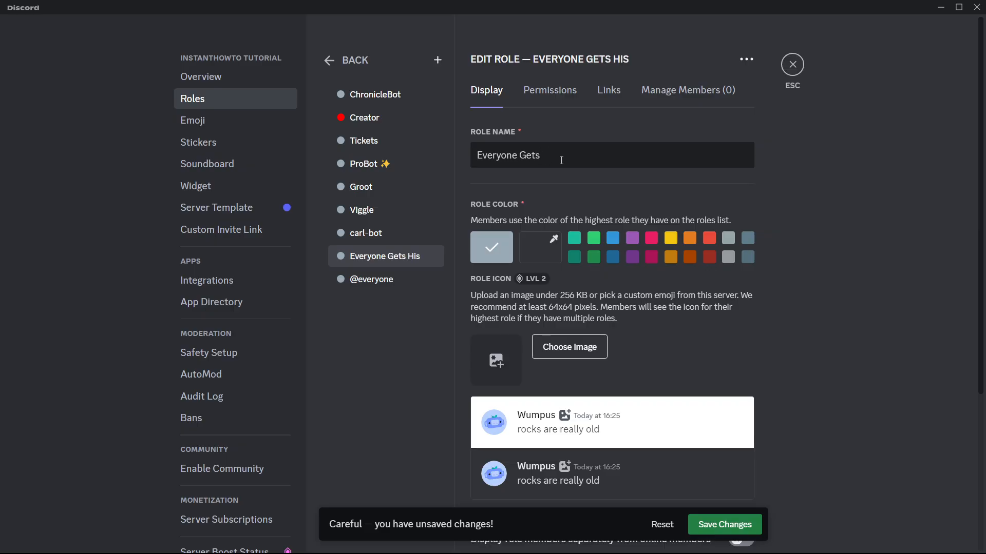
type("This")
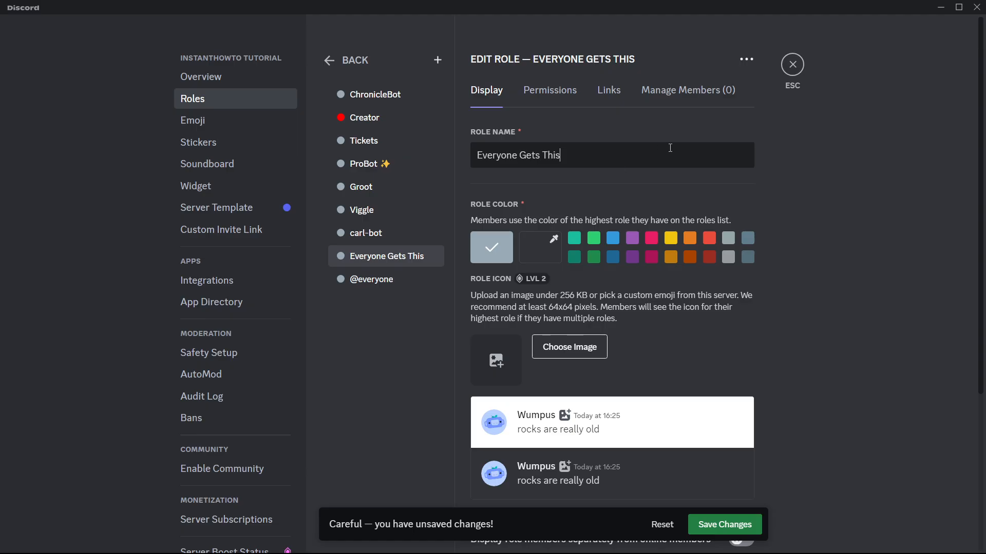
scroll("down", 3)
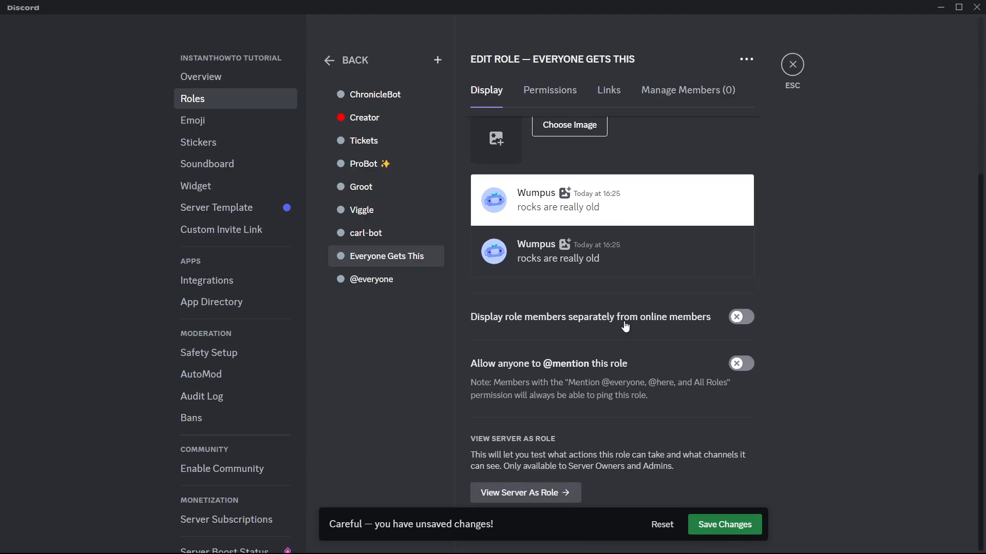
scroll("up", 3)
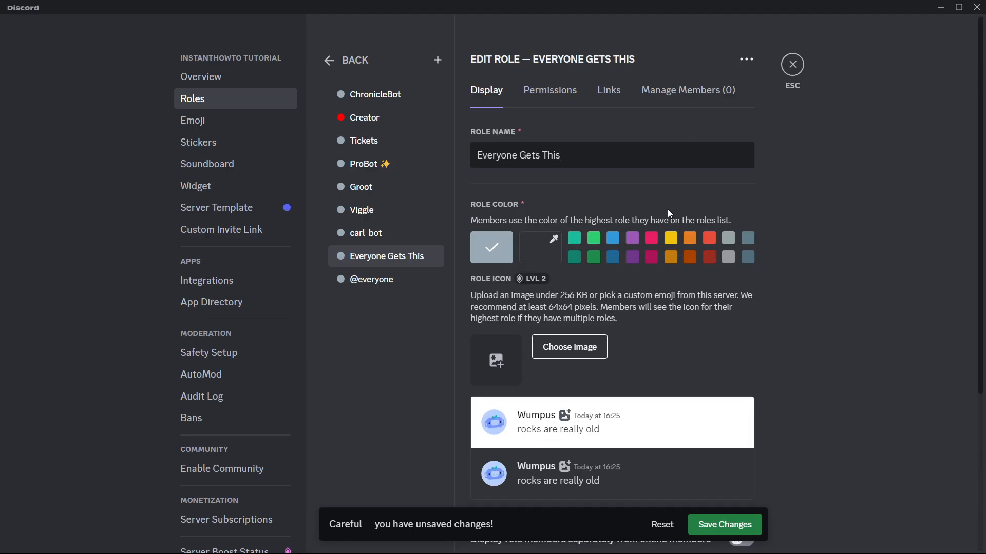
left_click(724, 524)
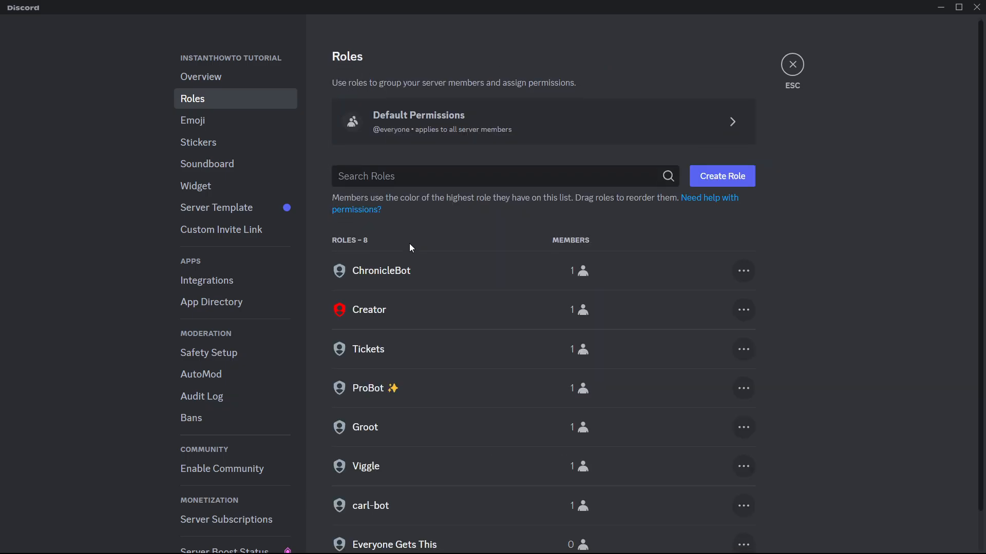
scroll("down", 3)
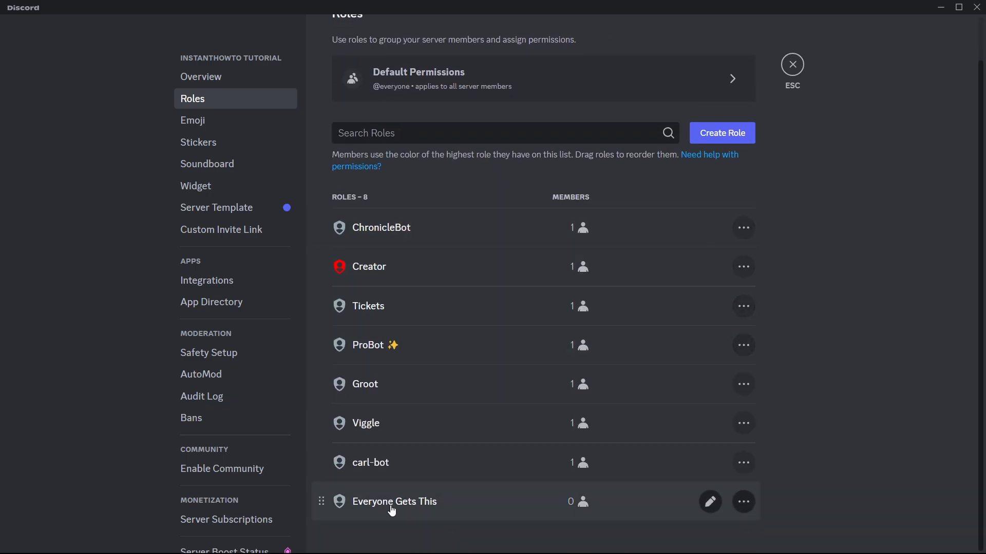
mouse_move(434, 506)
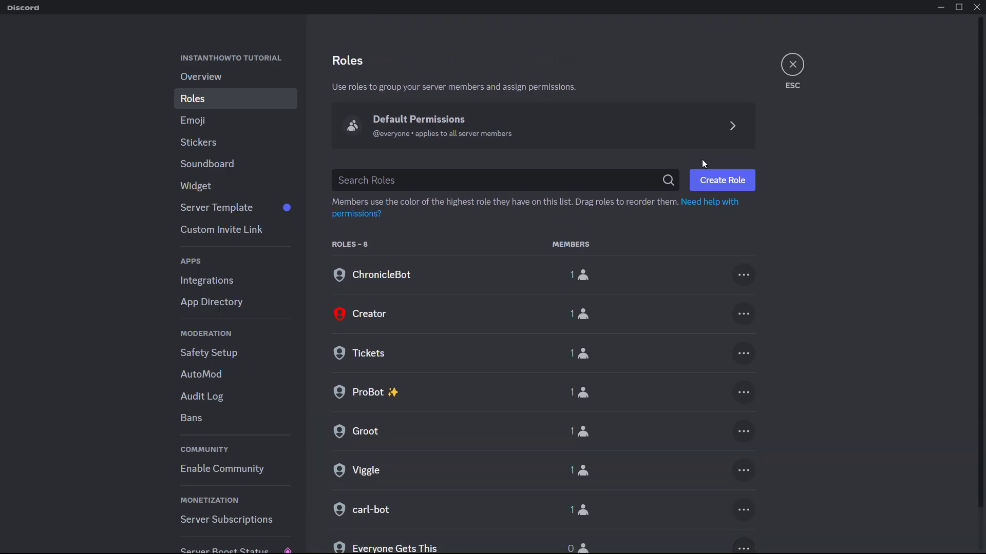
left_click(792, 64)
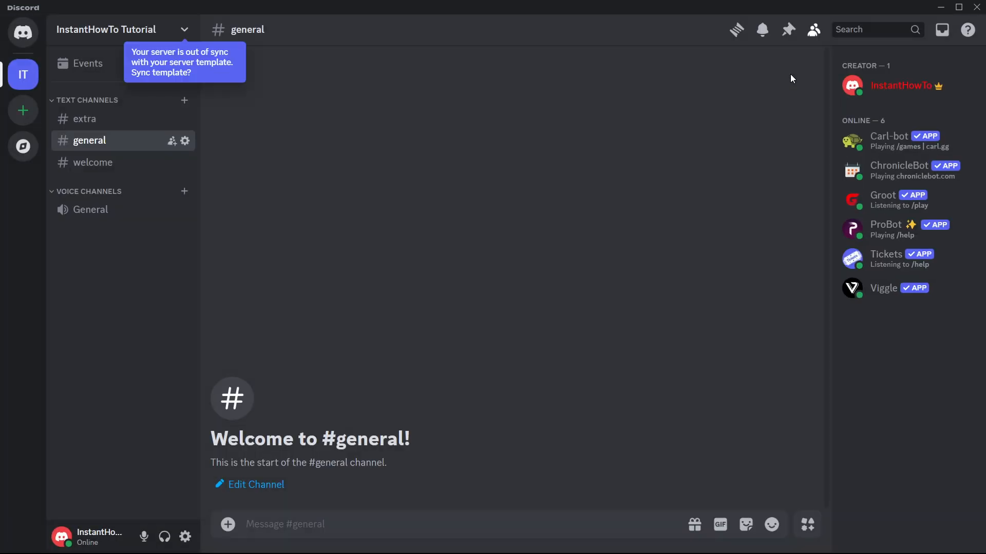
mouse_move(624, 195)
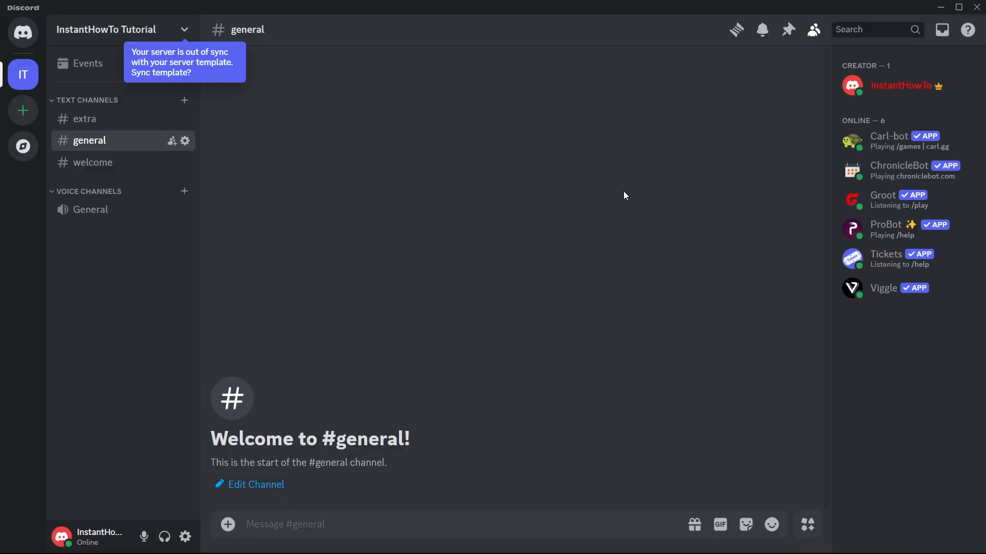
mouse_move(889, 148)
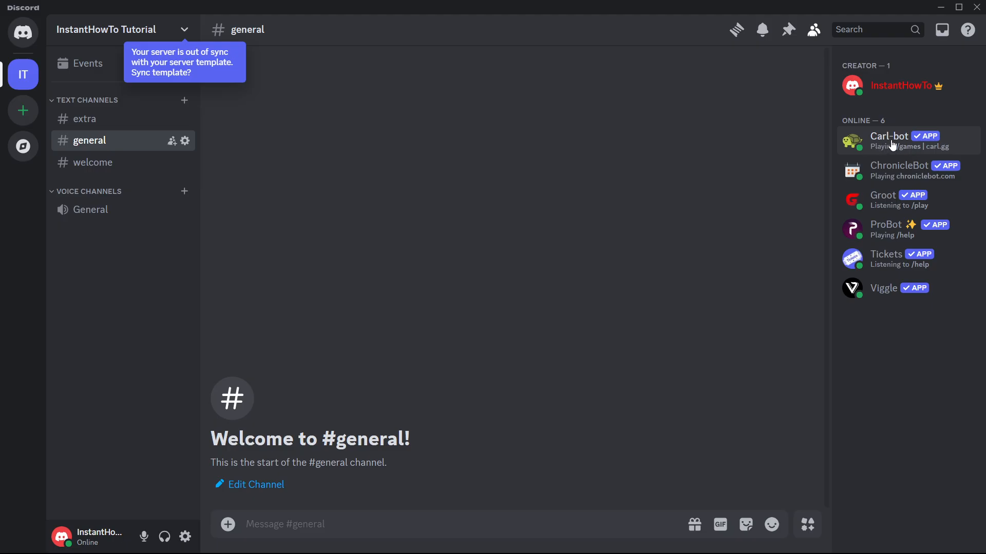
mouse_move(889, 135)
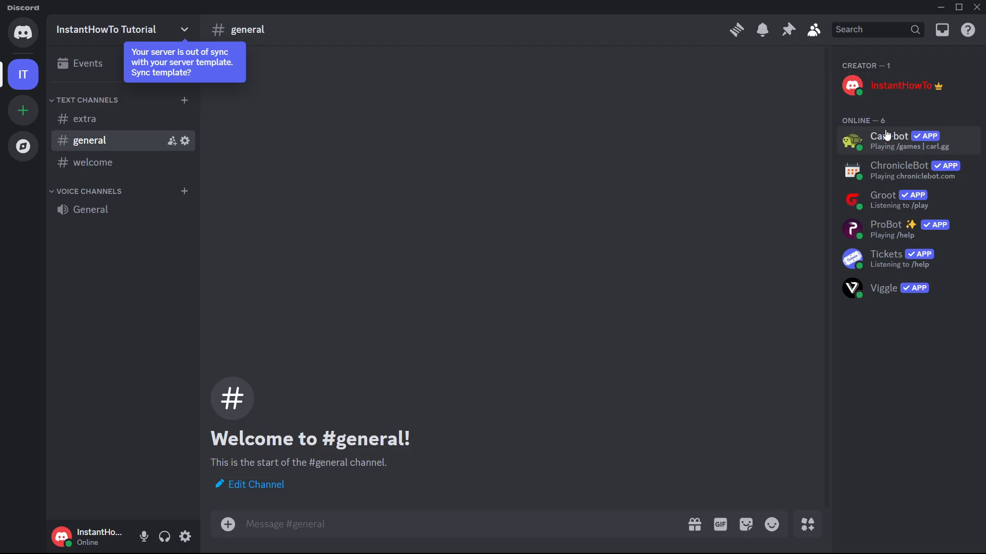
mouse_move(855, 22)
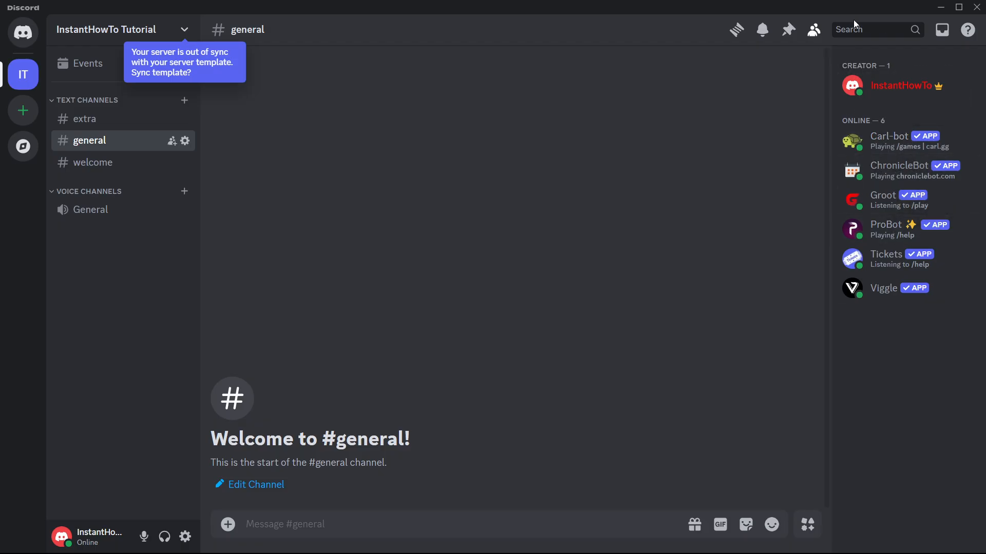
Toggle the member list and open Carl-bot's profile card
left_click(813, 30)
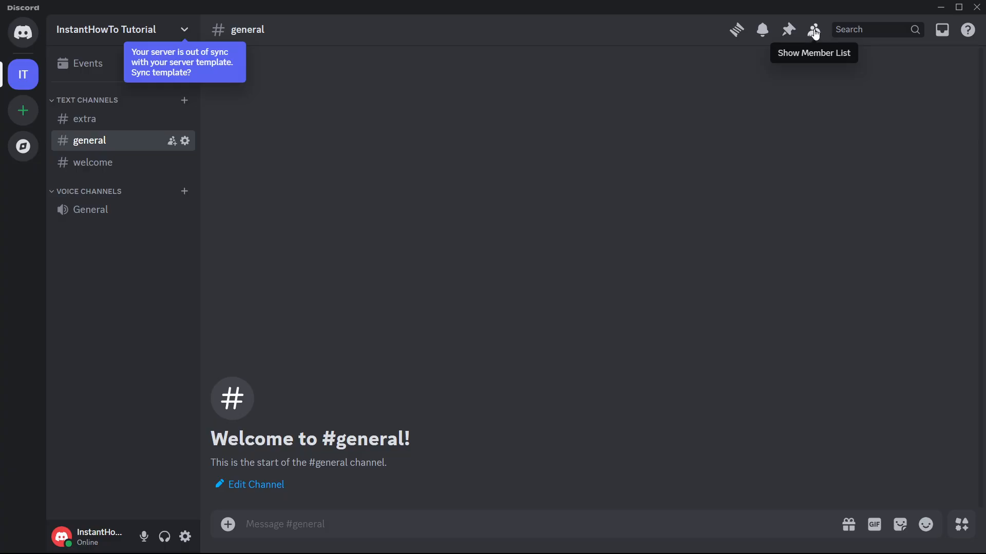
left_click(813, 30)
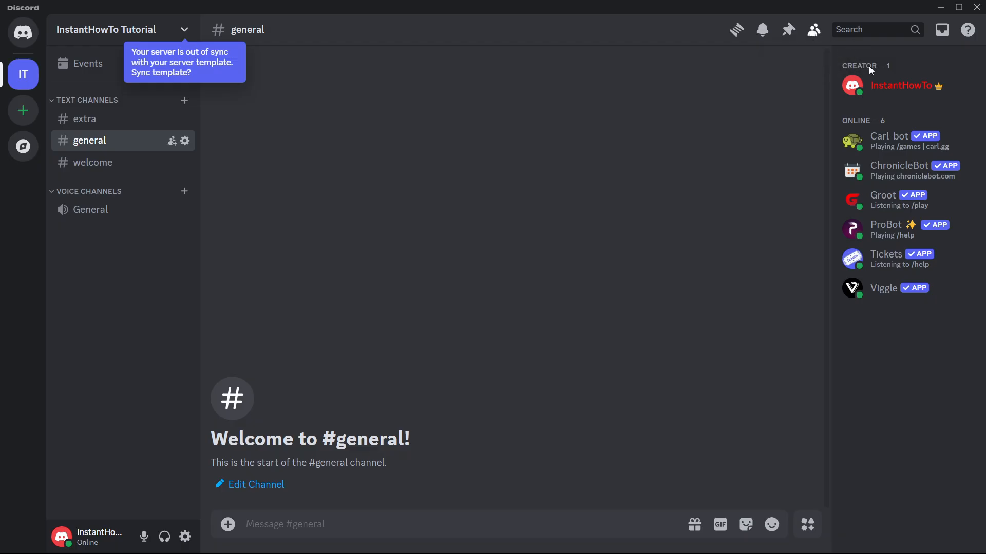
mouse_move(889, 143)
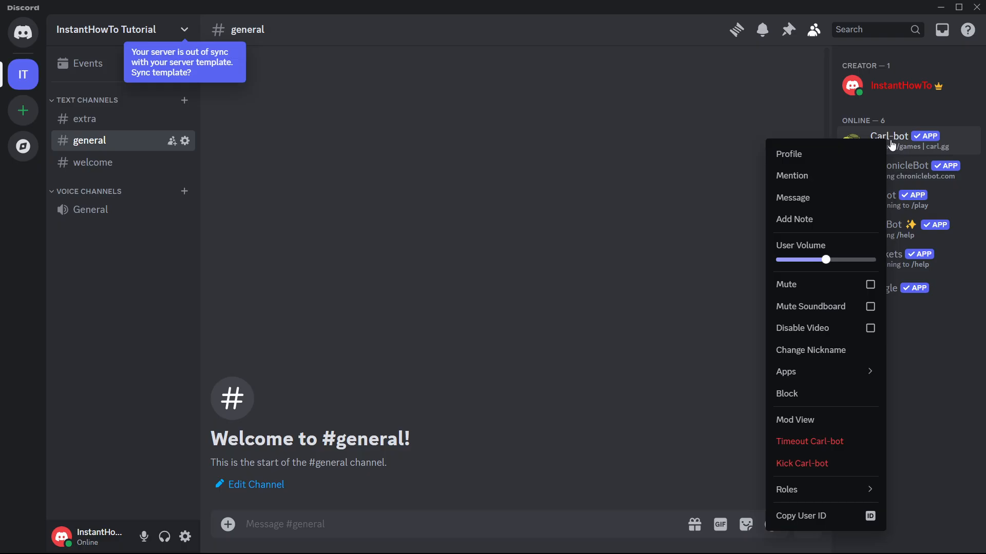
left_click(788, 154)
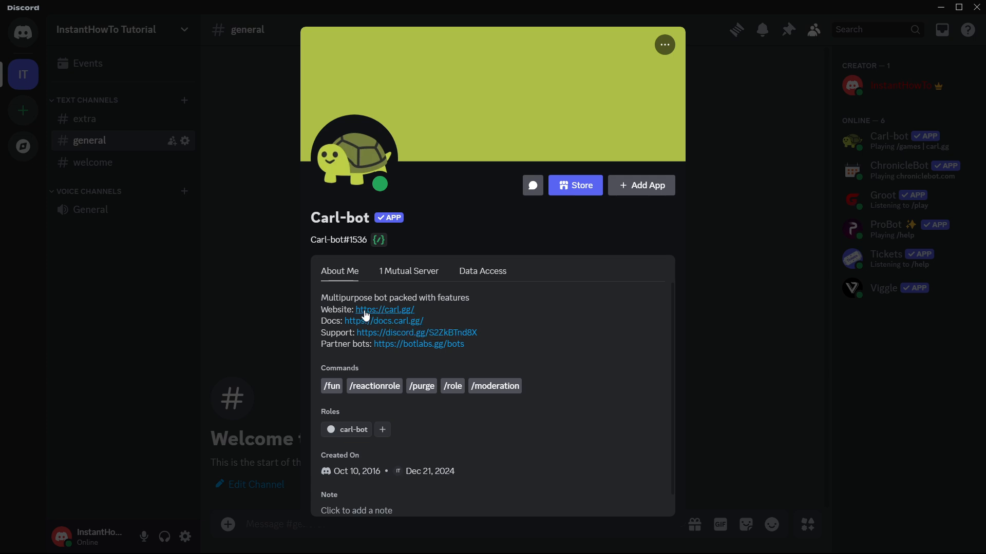
mouse_move(365, 314)
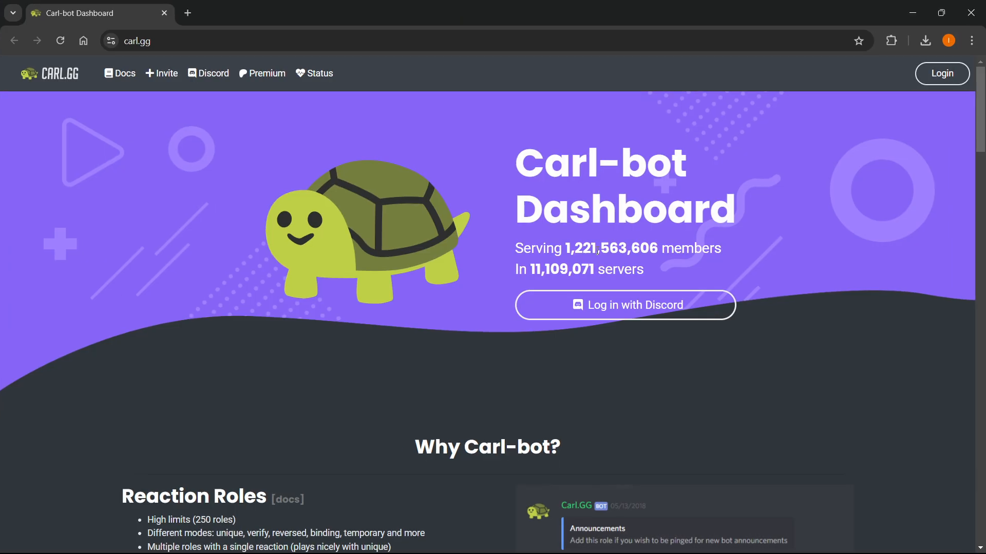
mouse_move(638, 310)
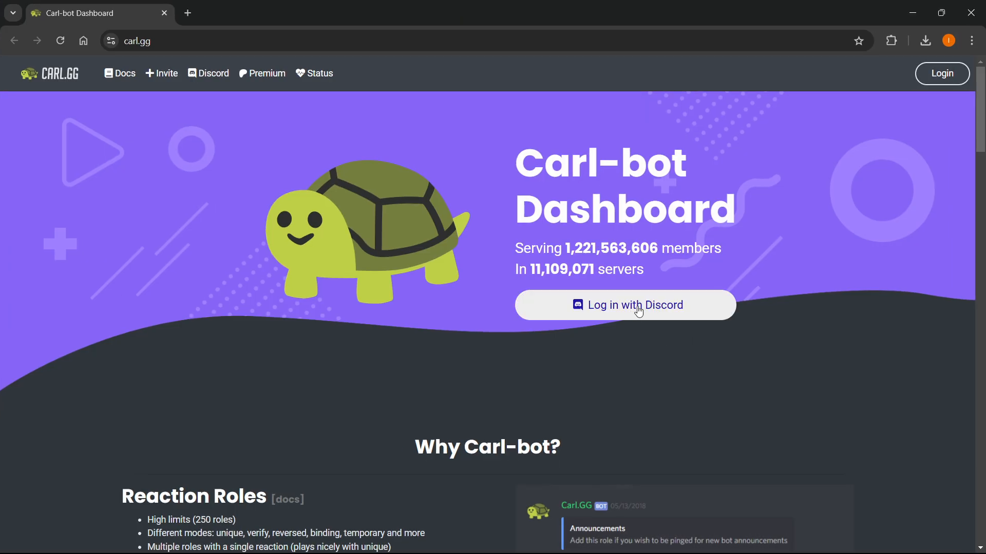
Log in to the Carl-bot dashboard with Discord and pick the InstantHowTo Tutorial server
left_click(625, 305)
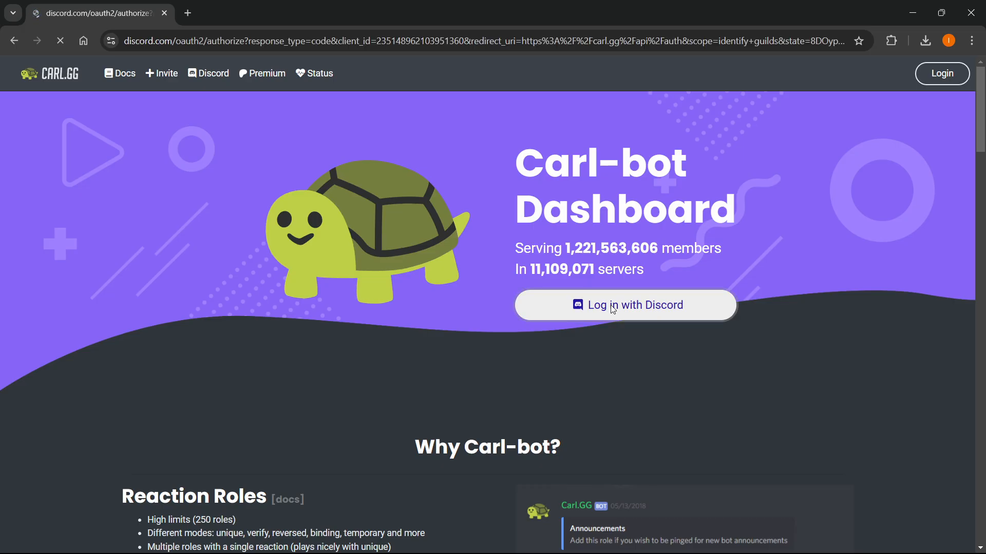
left_click(616, 306)
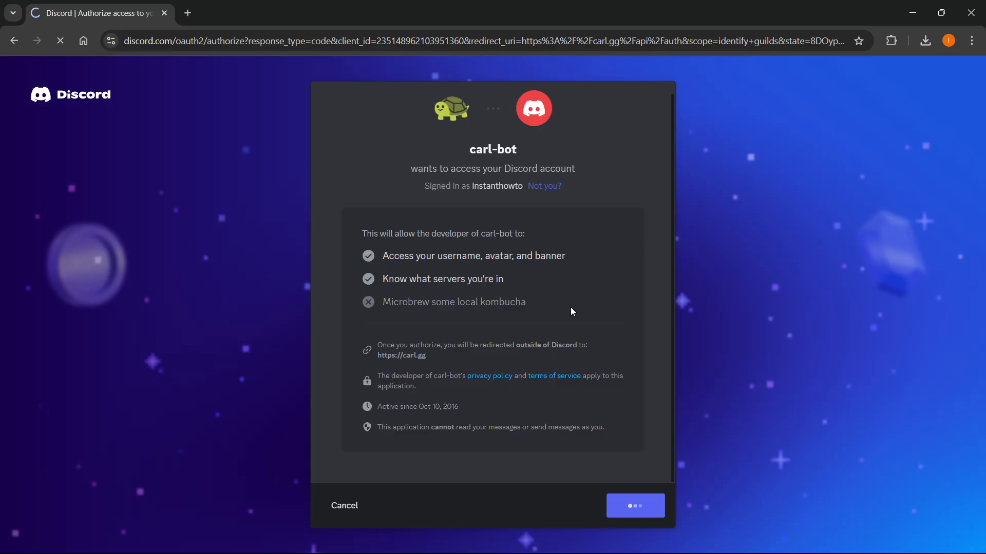
left_click(635, 505)
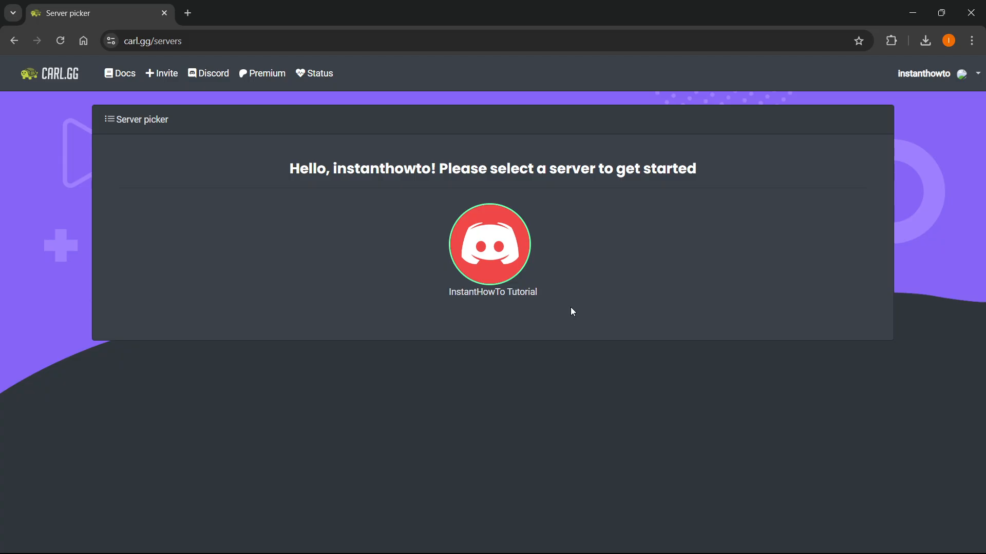
mouse_move(298, 108)
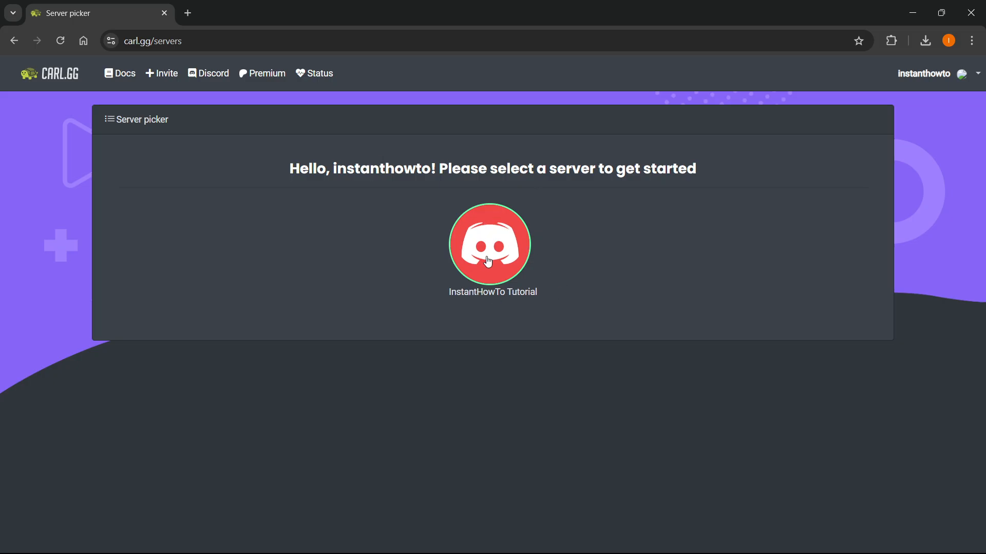
left_click(489, 243)
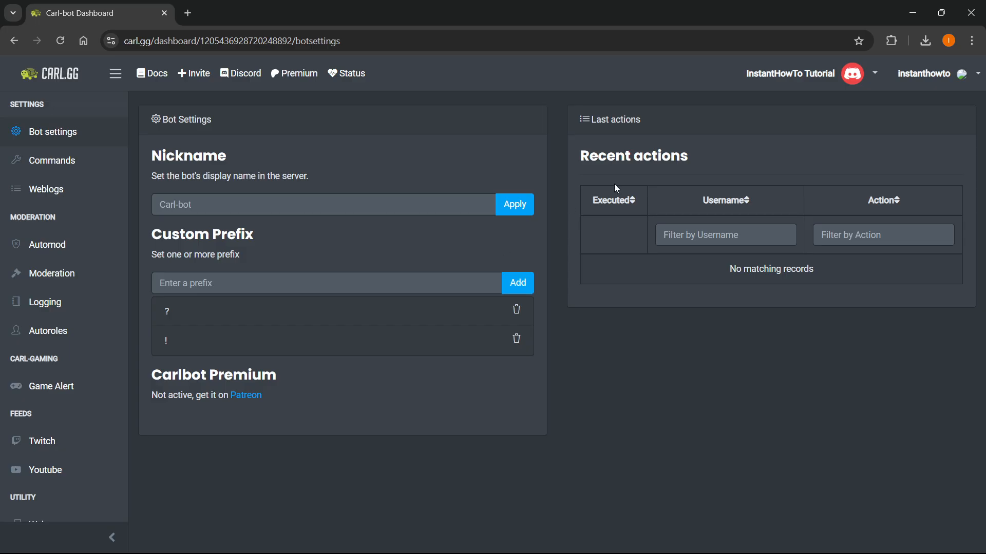
mouse_move(73, 107)
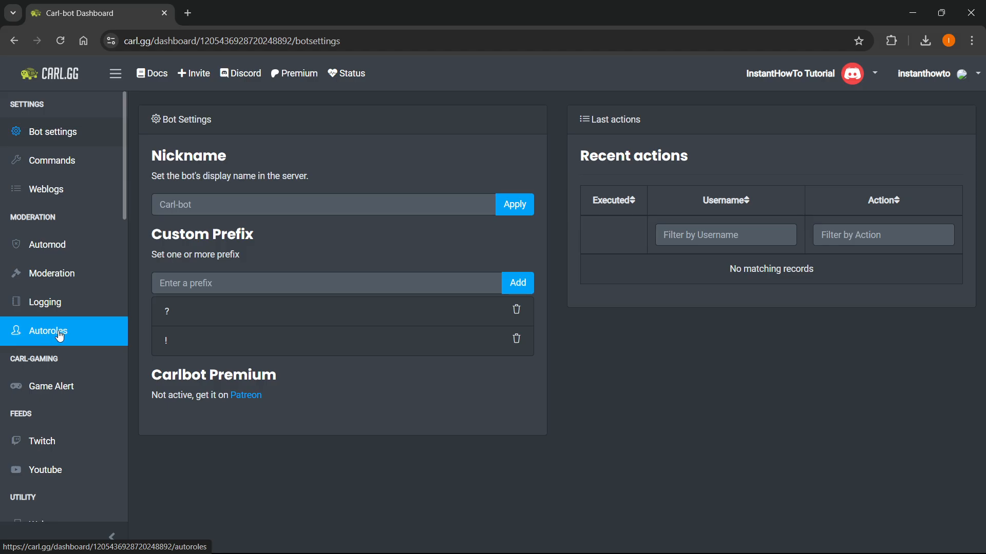
Set Autoroles to only 'Everyone Gets This', removing Creator, and save
left_click(48, 331)
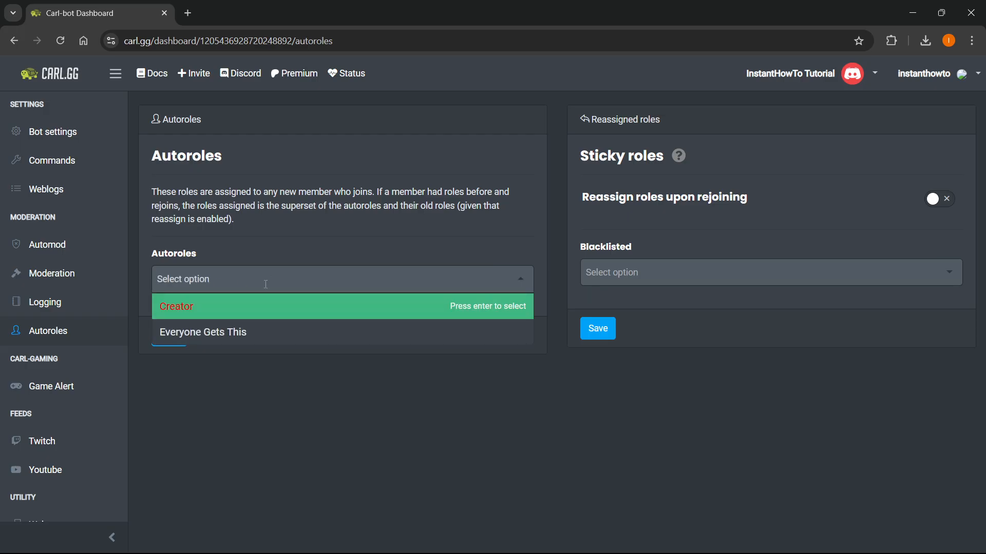
mouse_move(216, 335)
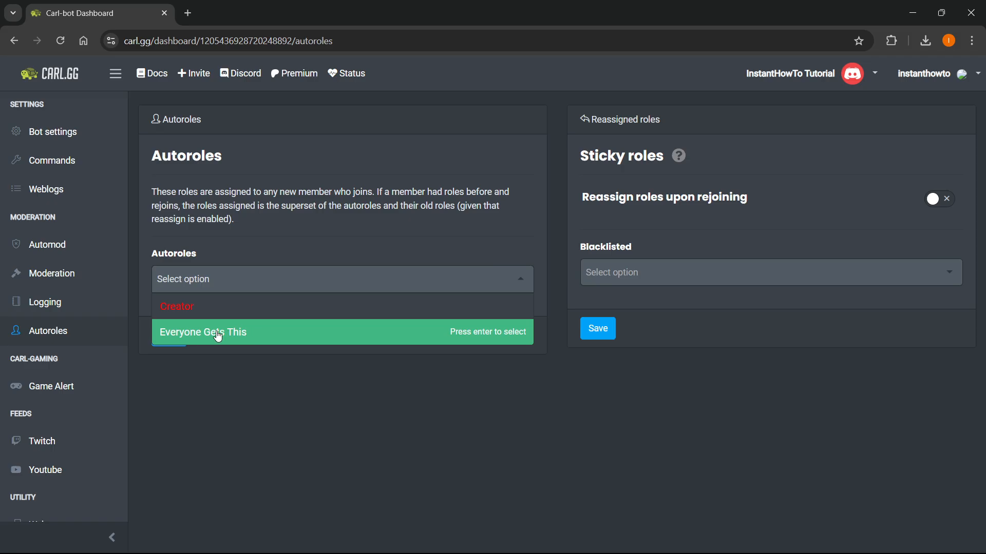
mouse_move(256, 332)
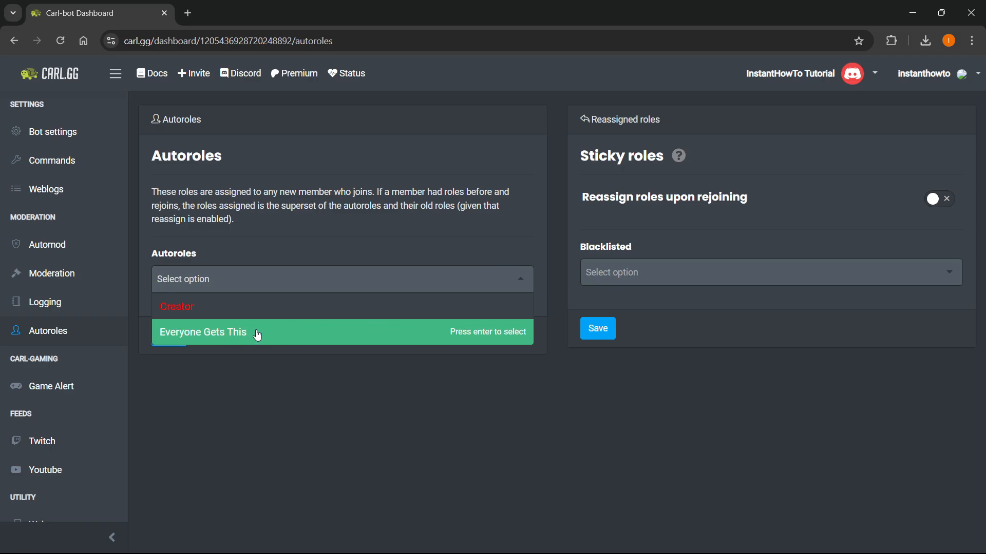
mouse_move(270, 338)
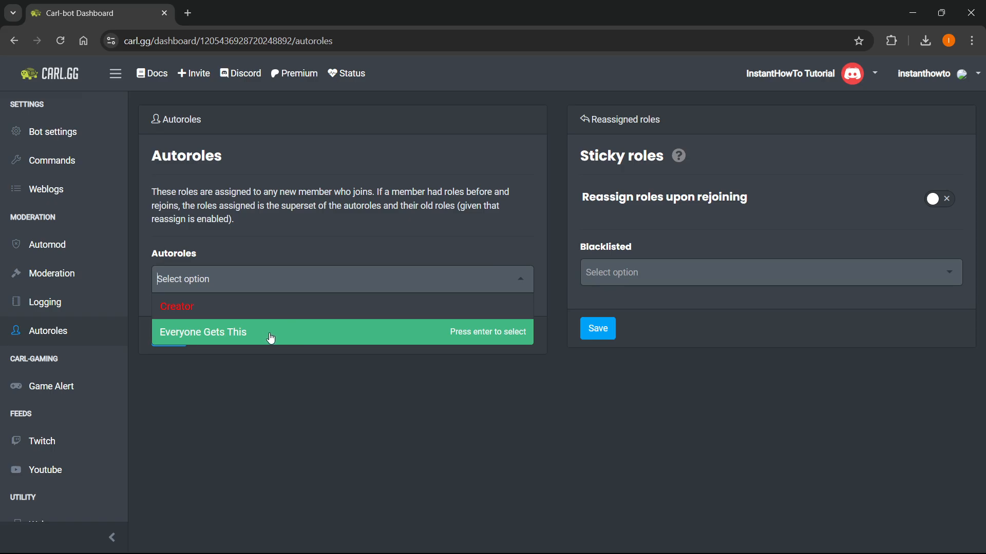
left_click(203, 332)
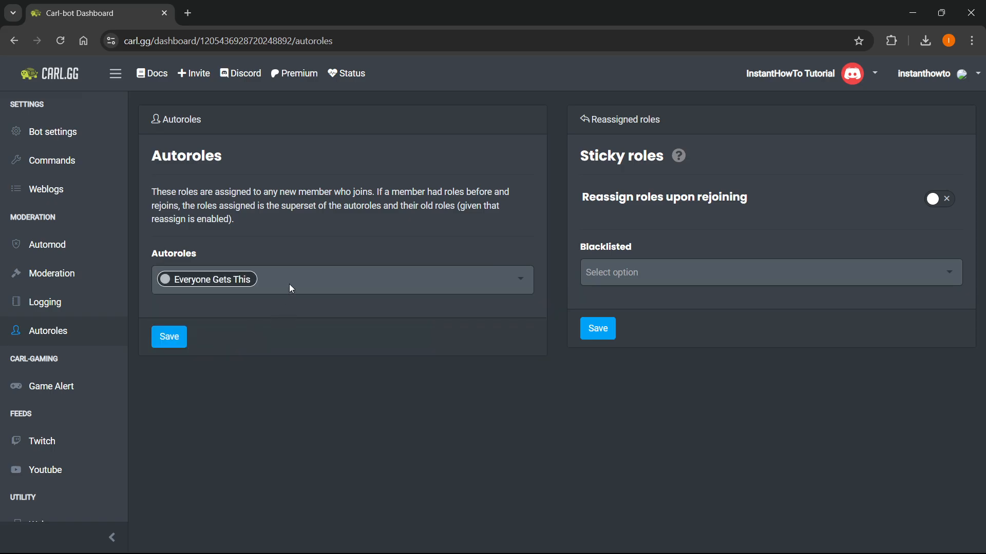
left_click(342, 280)
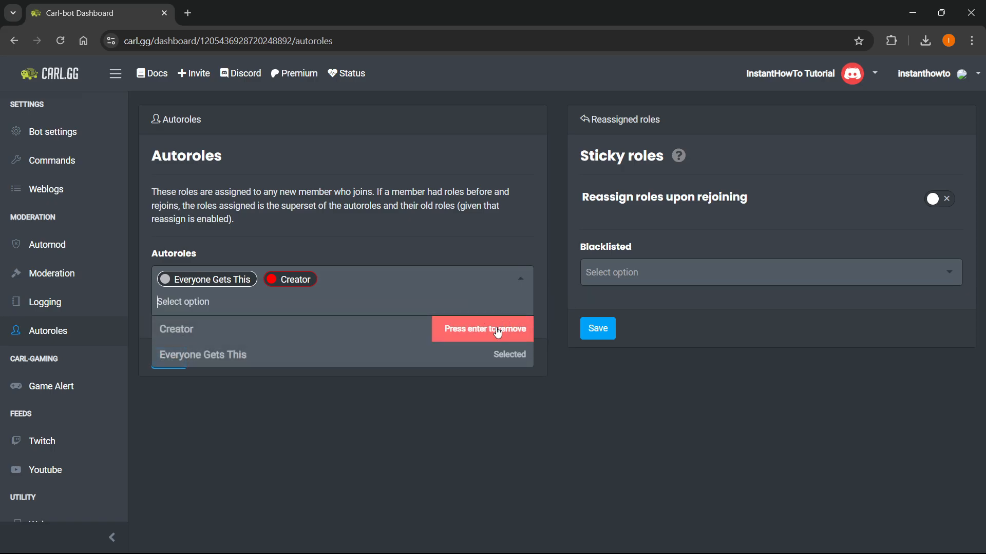
left_click(482, 329)
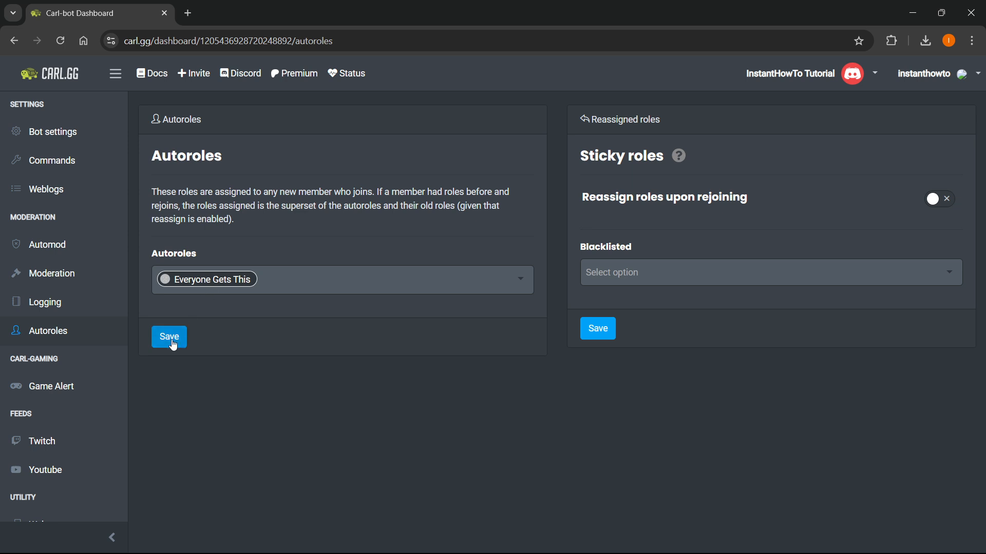
left_click(169, 336)
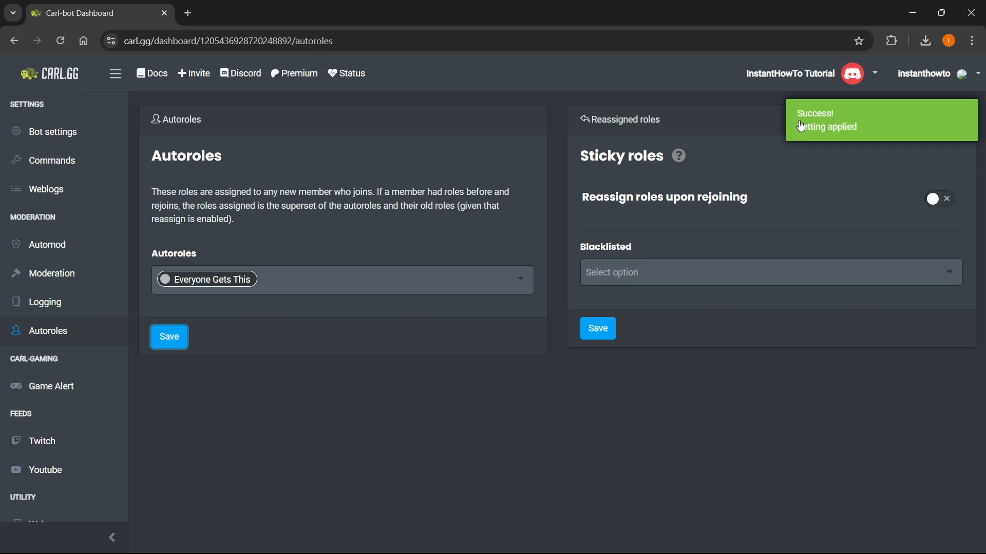
mouse_move(376, 412)
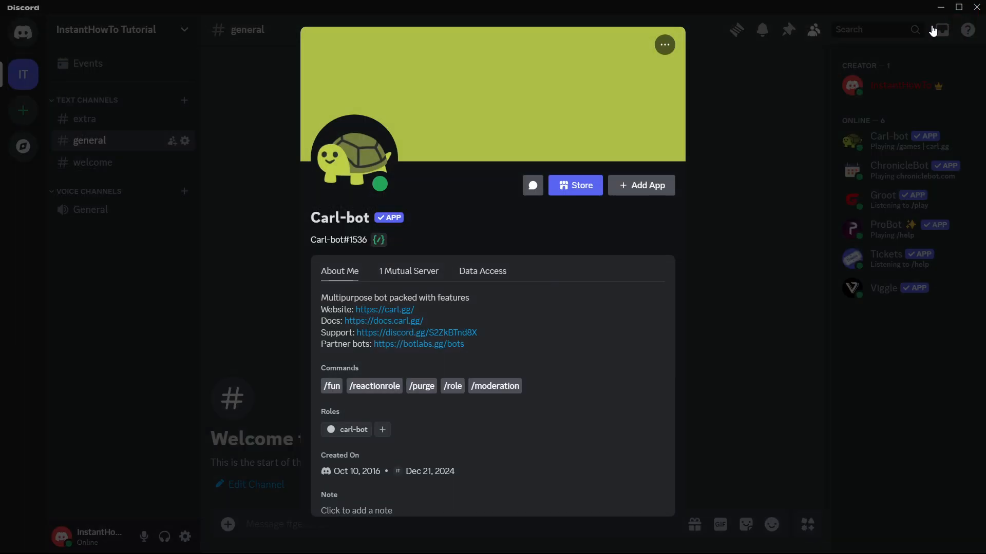
Dismiss Carl-bot's profile popup to return to #general
left_click(525, 225)
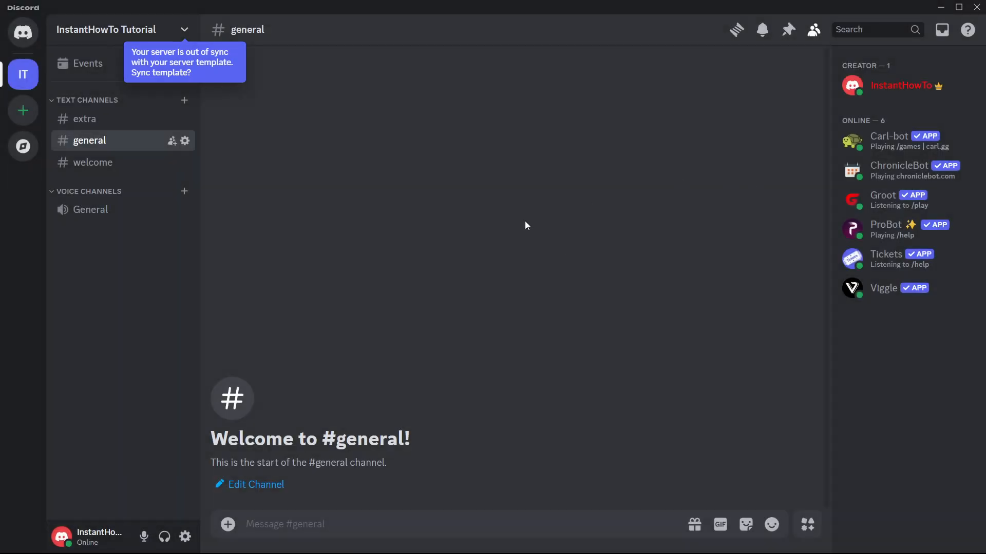
mouse_move(498, 218)
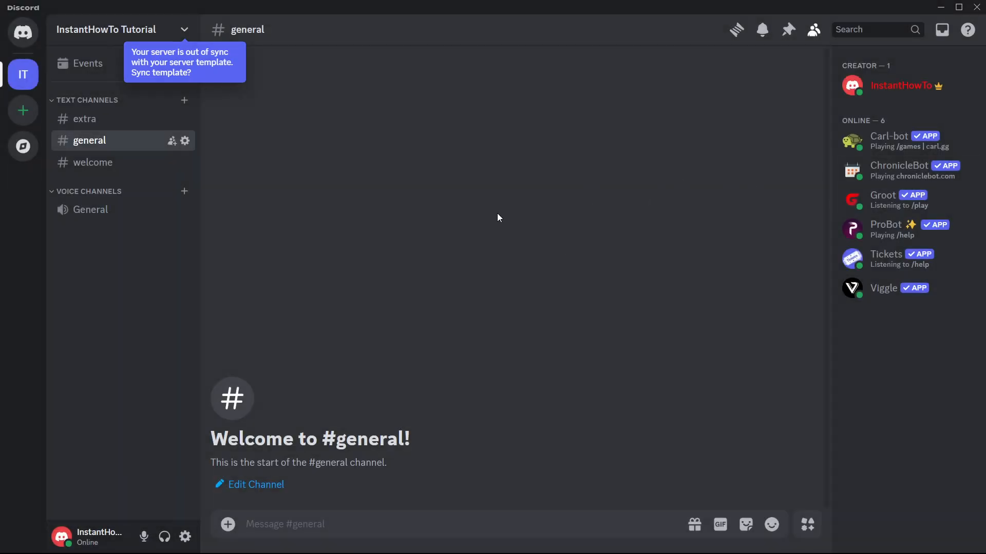
mouse_move(508, 228)
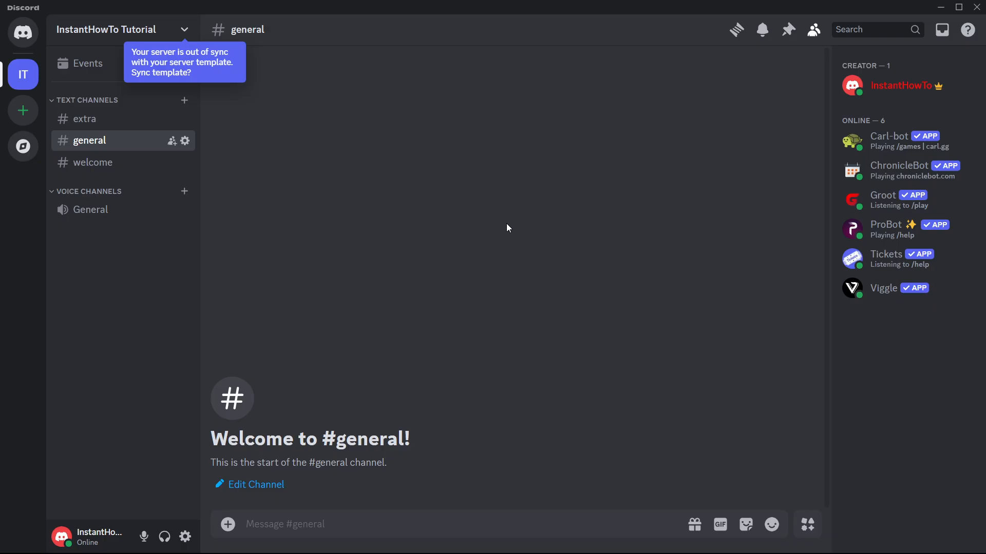
mouse_move(509, 245)
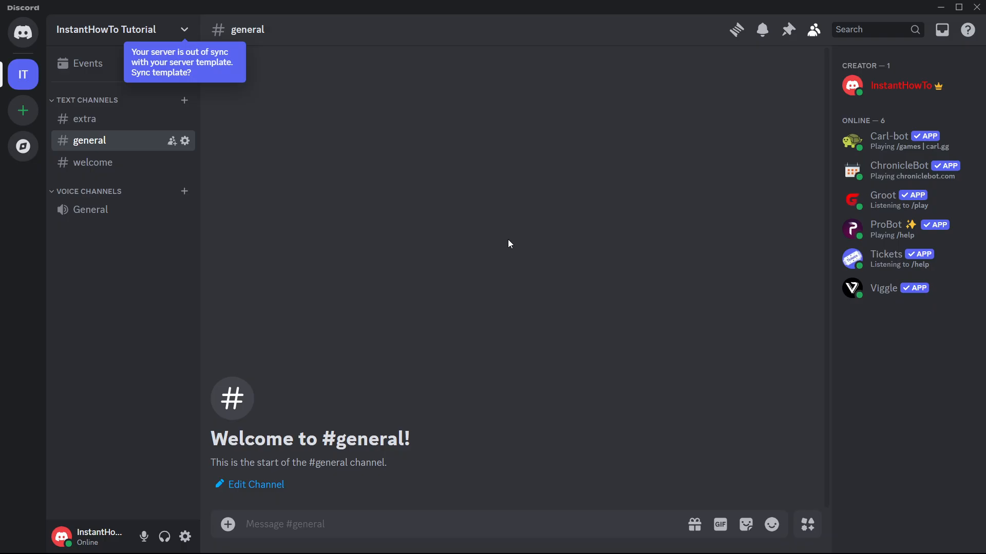
mouse_move(362, 194)
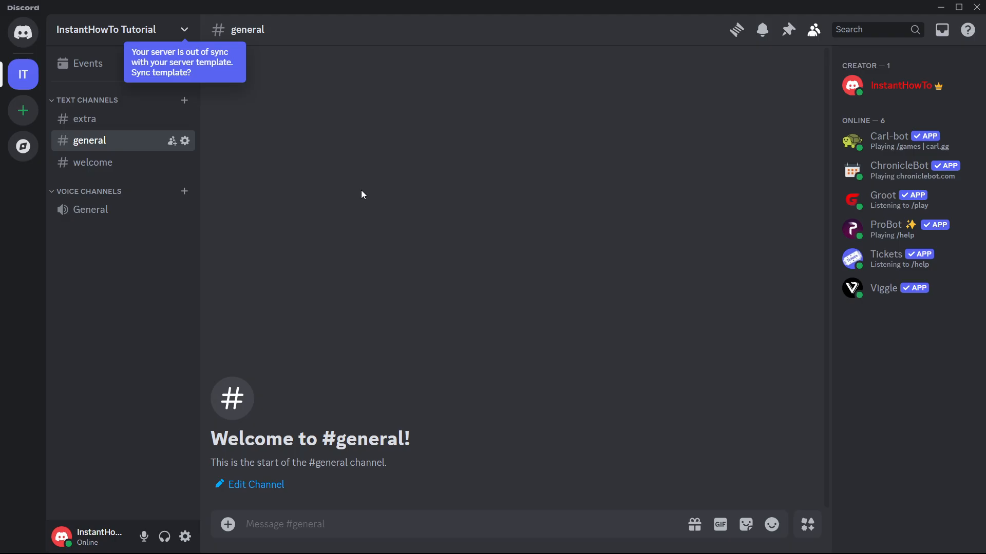